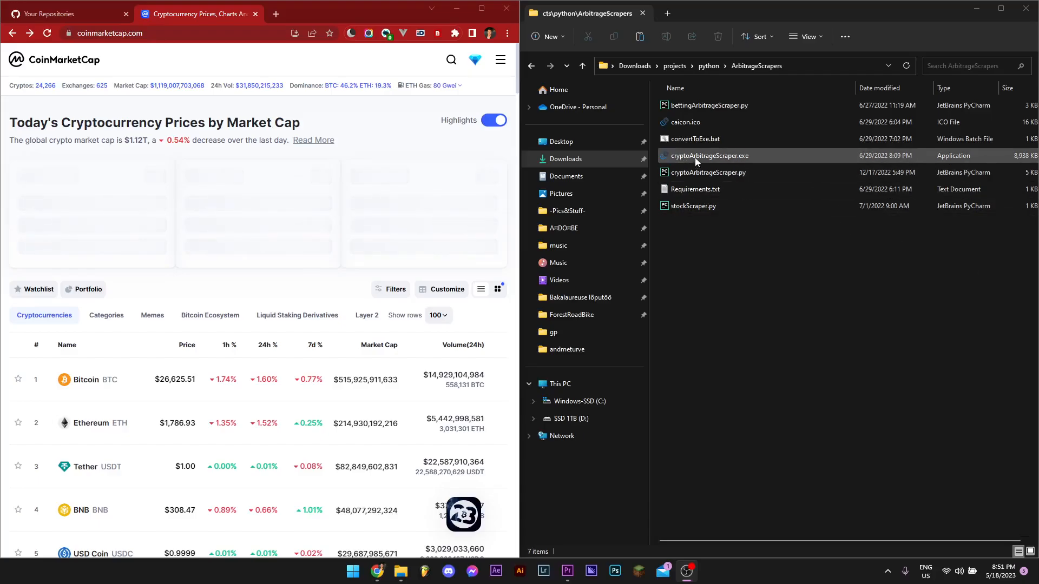
pyautogui.moveTo(703, 162)
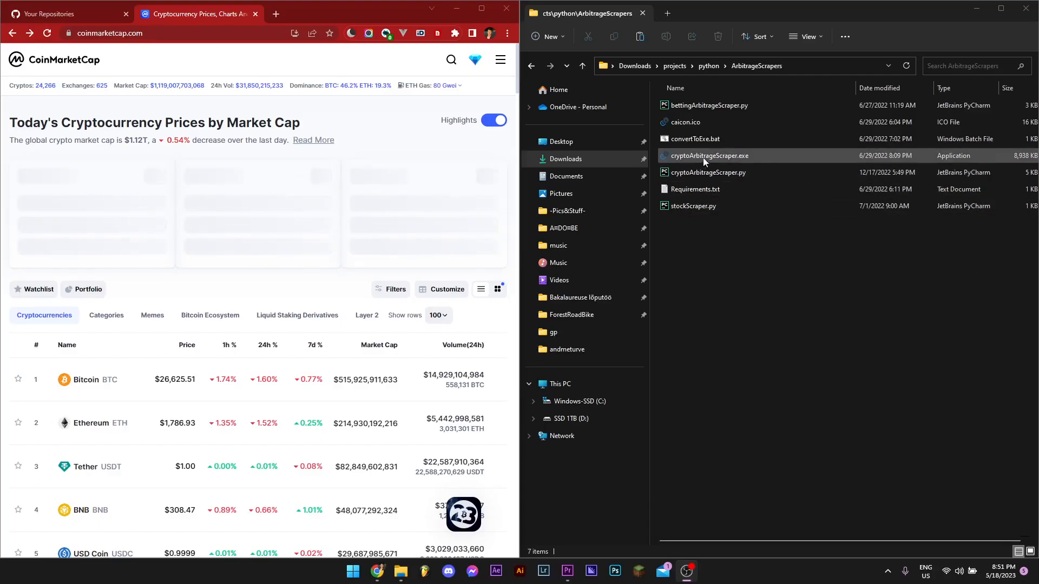
# - Select cryptoArbitrageScraper.exe in the ArbitrageScrapers folder
pyautogui.click(709, 155)
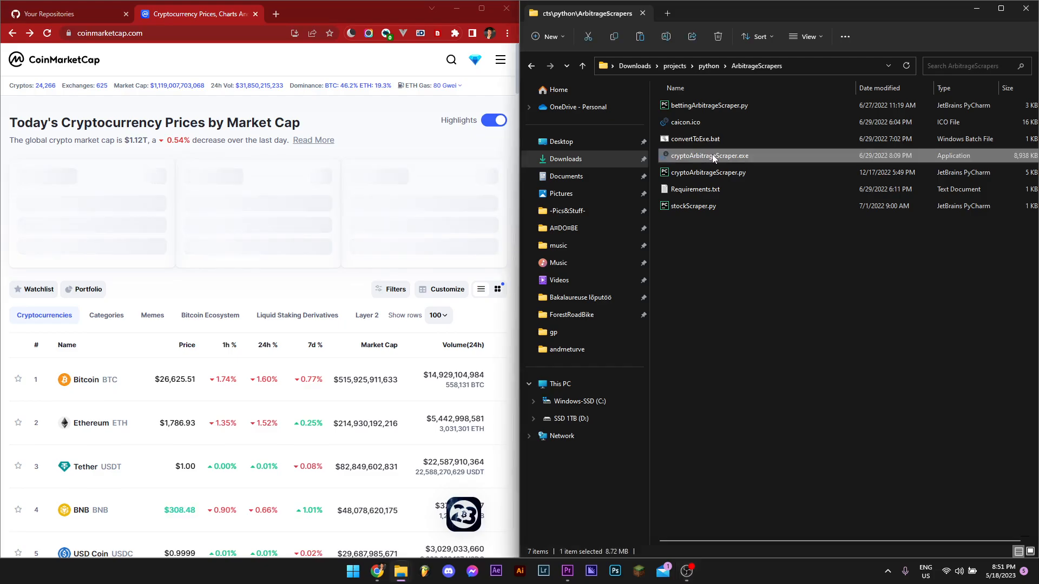
# - Launch the scraper and enter 51 as the starting point, checking CoinMarketCap's rank 51
pyautogui.doubleClick(709, 155)
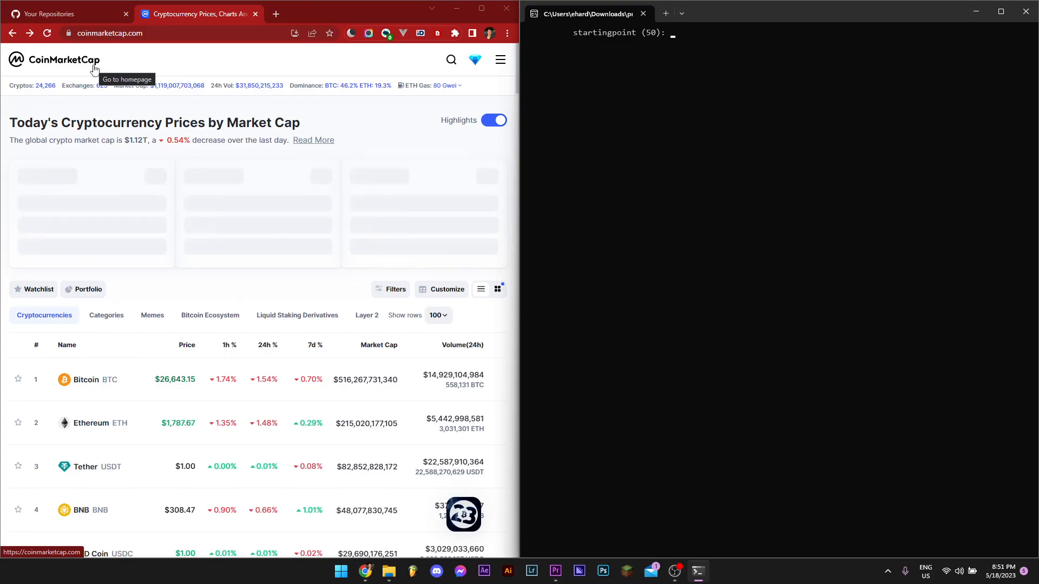
pyautogui.moveTo(667, 50)
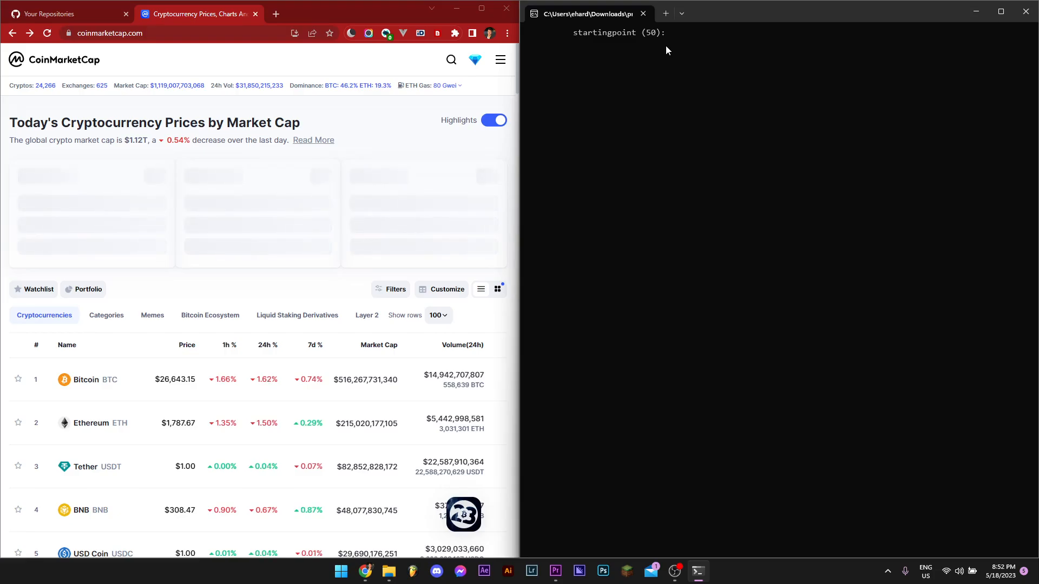
pyautogui.scroll(-3)
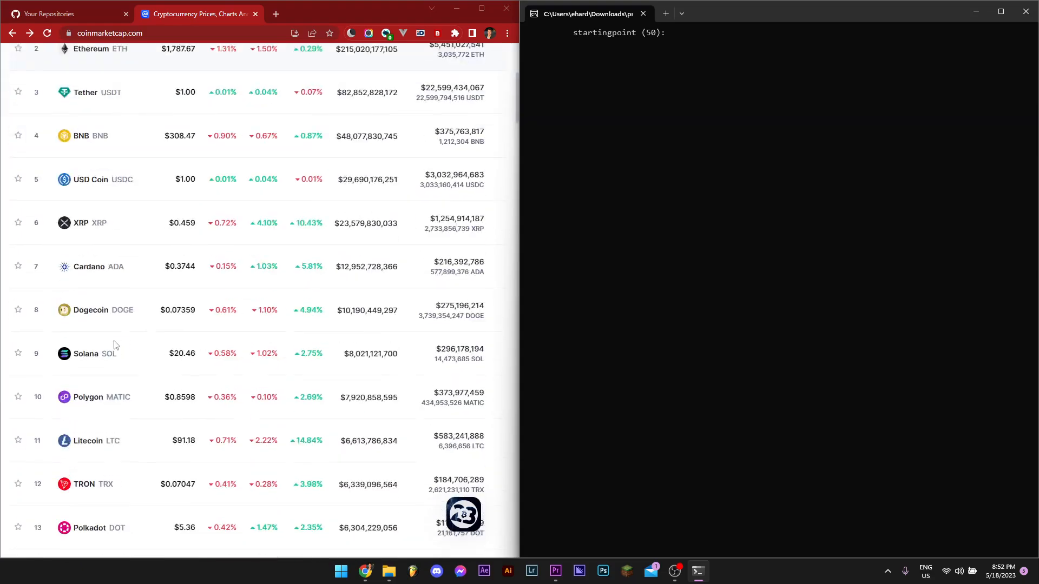
pyautogui.scroll(-3)
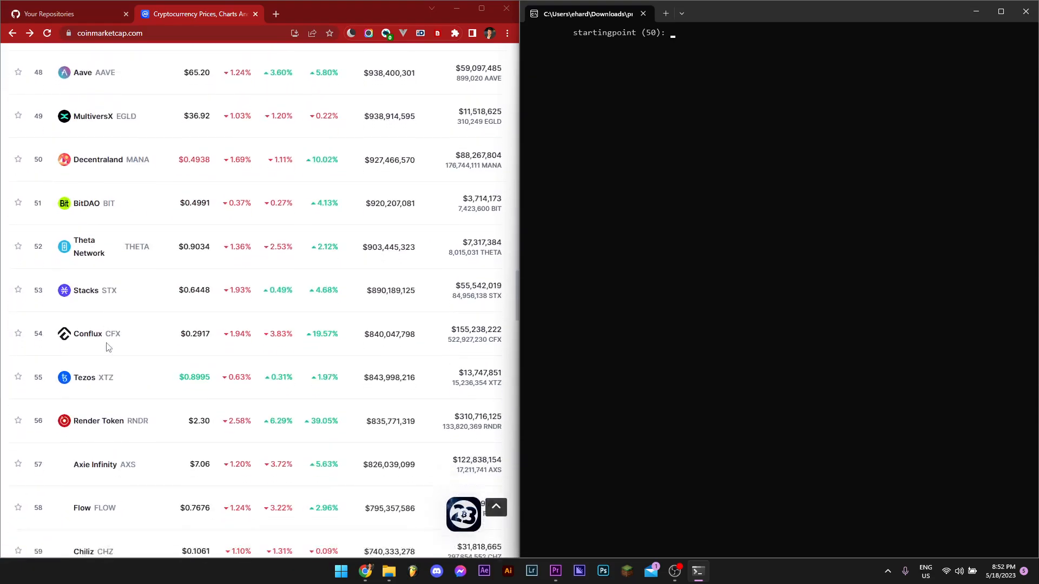
pyautogui.scroll(3)
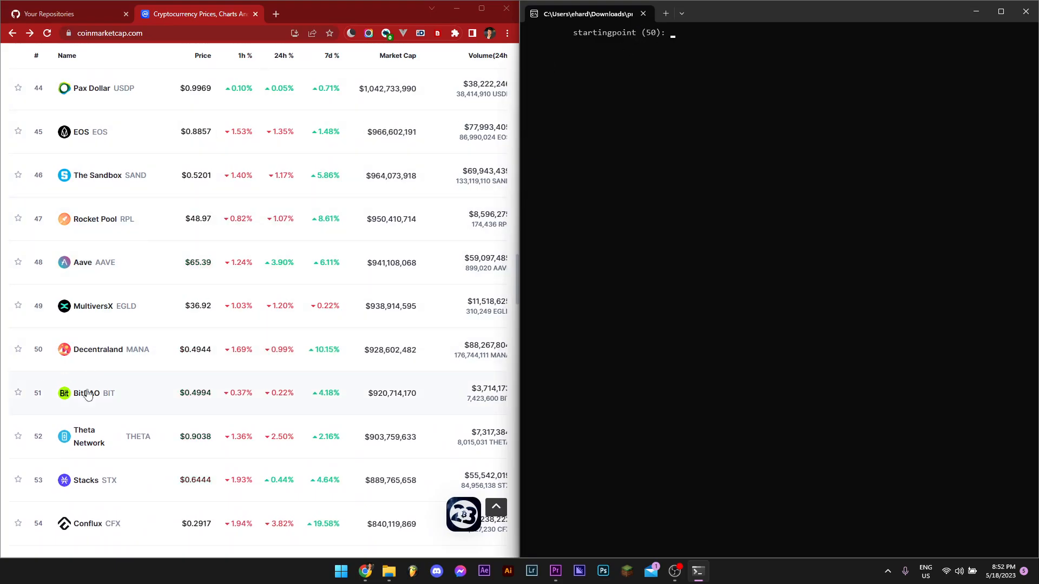
pyautogui.write('51')
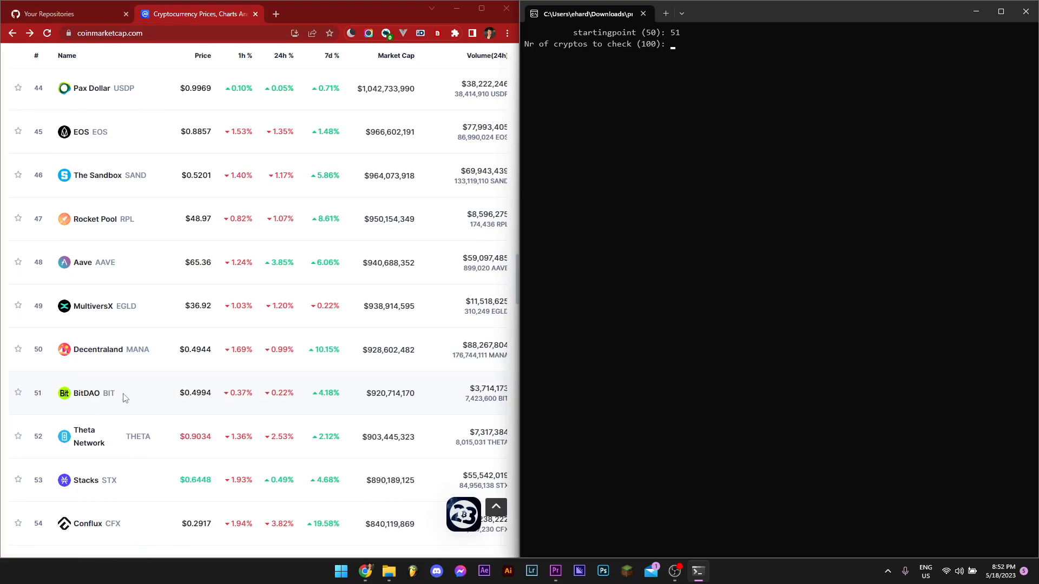
# - Enter 200 at the 'Nr of cryptos to check' prompt
pyautogui.scroll(-3)
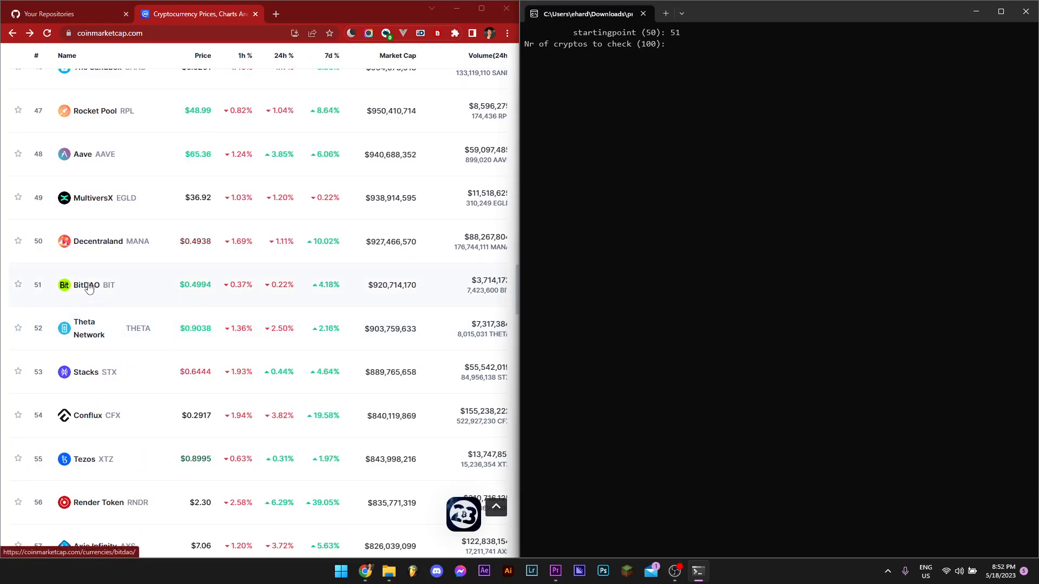
pyautogui.moveTo(623, 89)
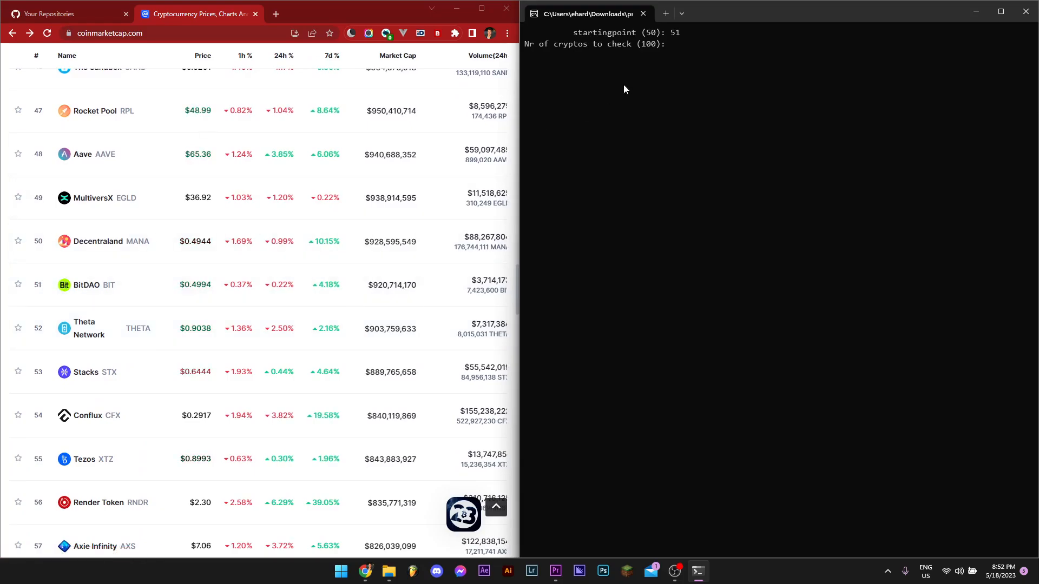
pyautogui.moveTo(41, 289)
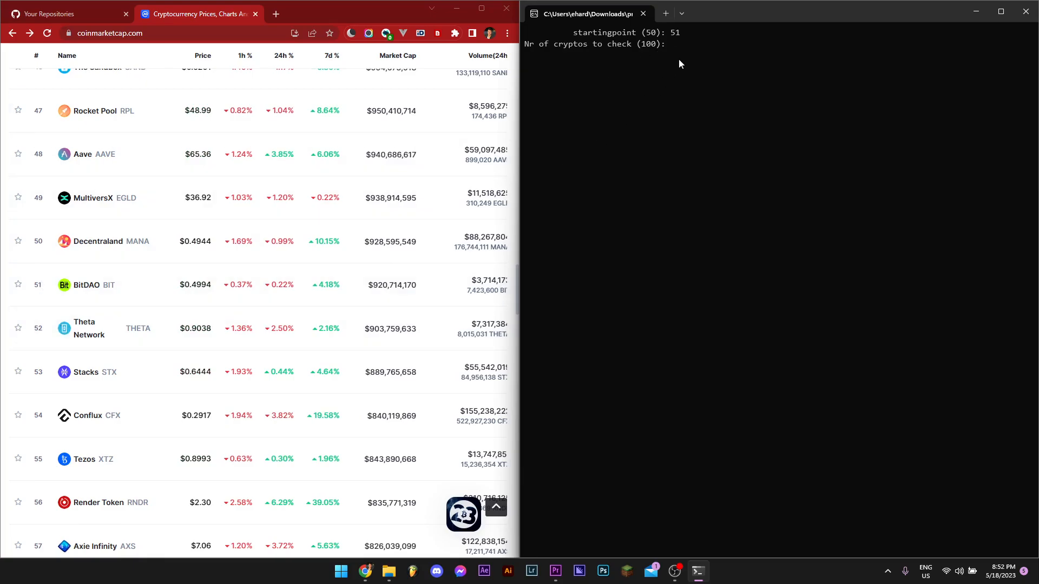
pyautogui.write('20')
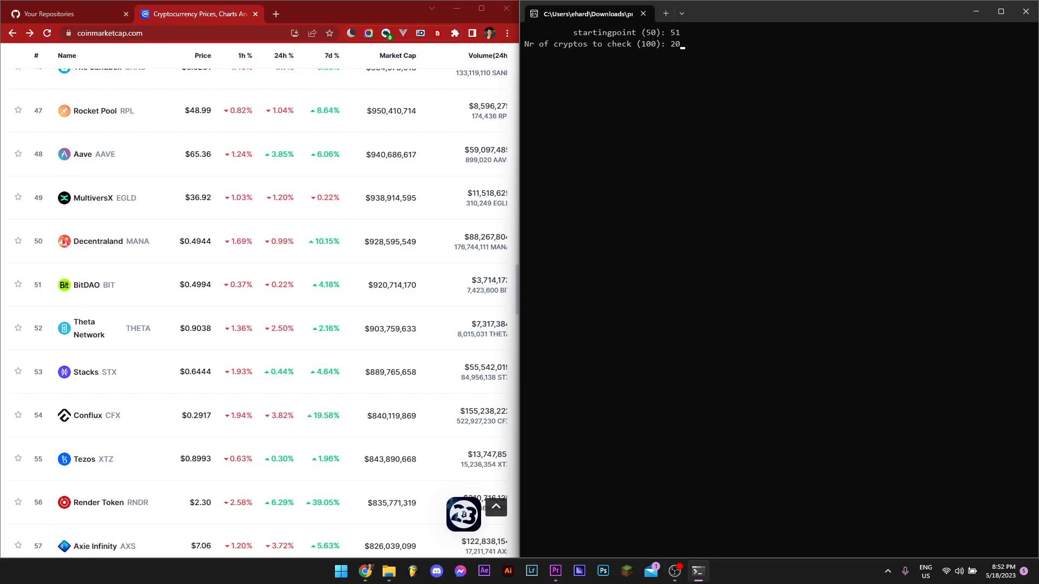
pyautogui.write('0')
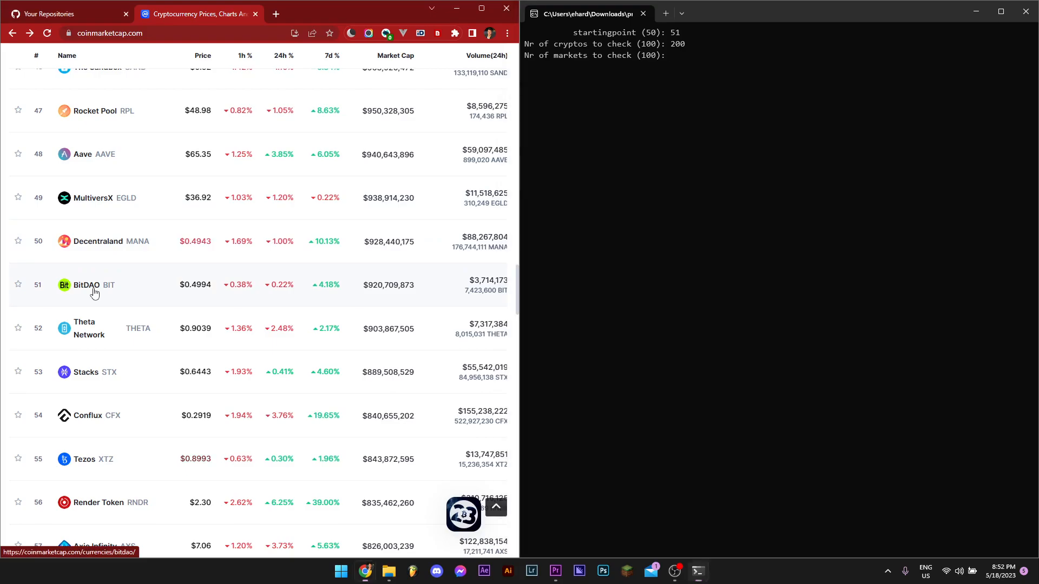
# - Expand BitDAO's Markets table to all 27 markets, then accept the default market count
pyautogui.click(86, 285)
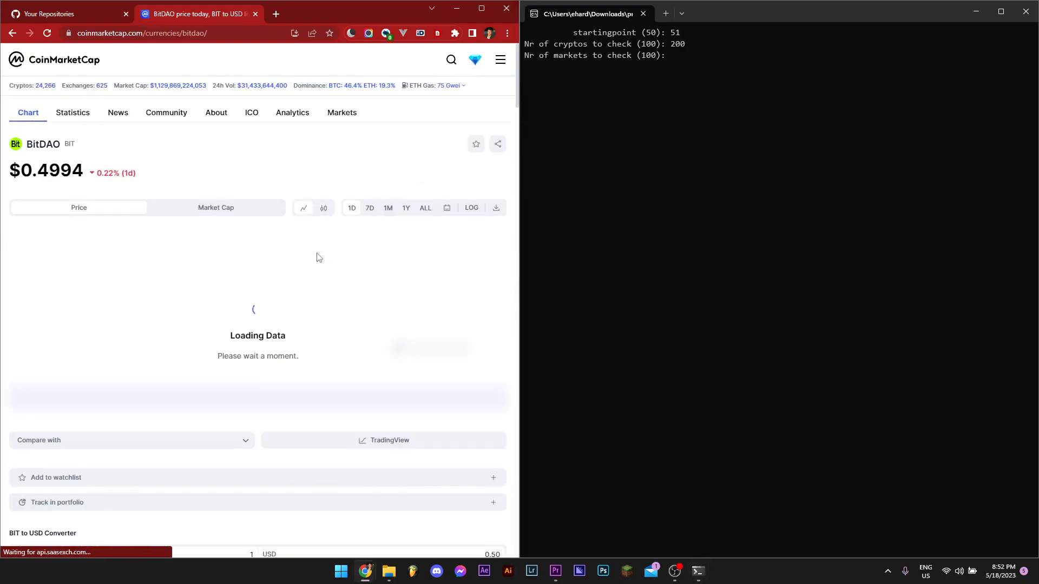
pyautogui.scroll(-3)
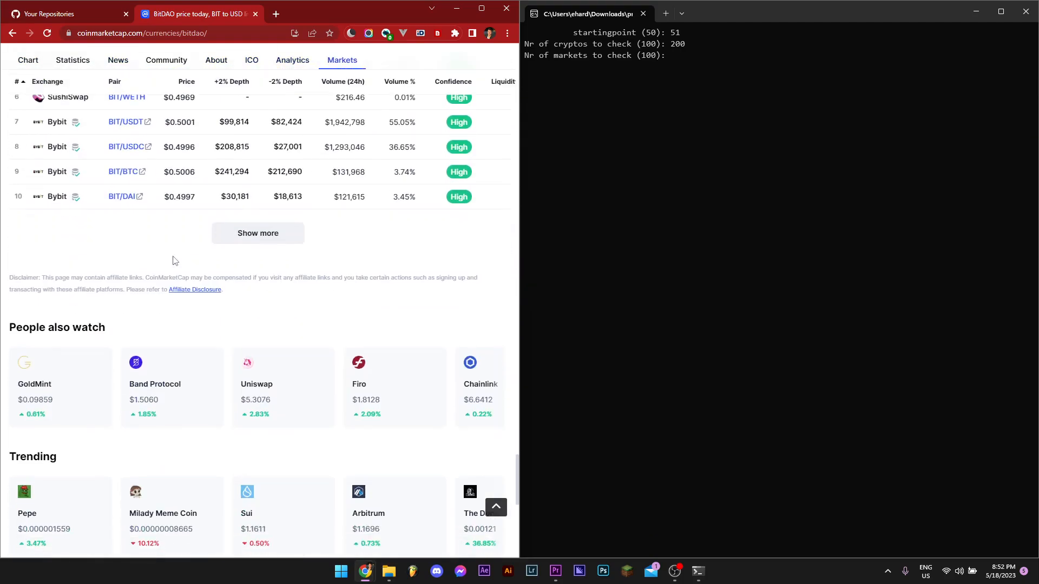
pyautogui.click(257, 233)
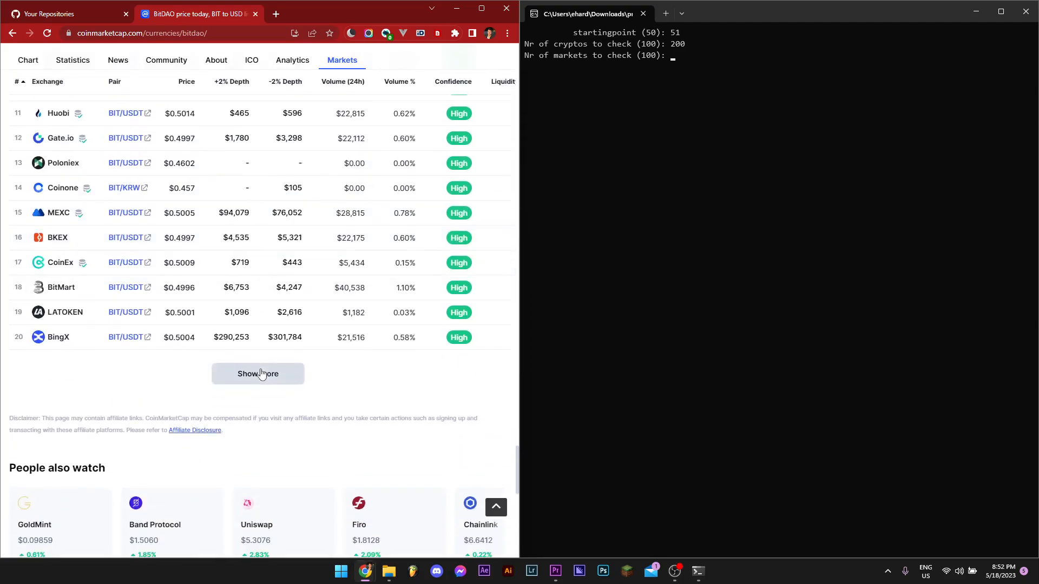
pyautogui.click(258, 373)
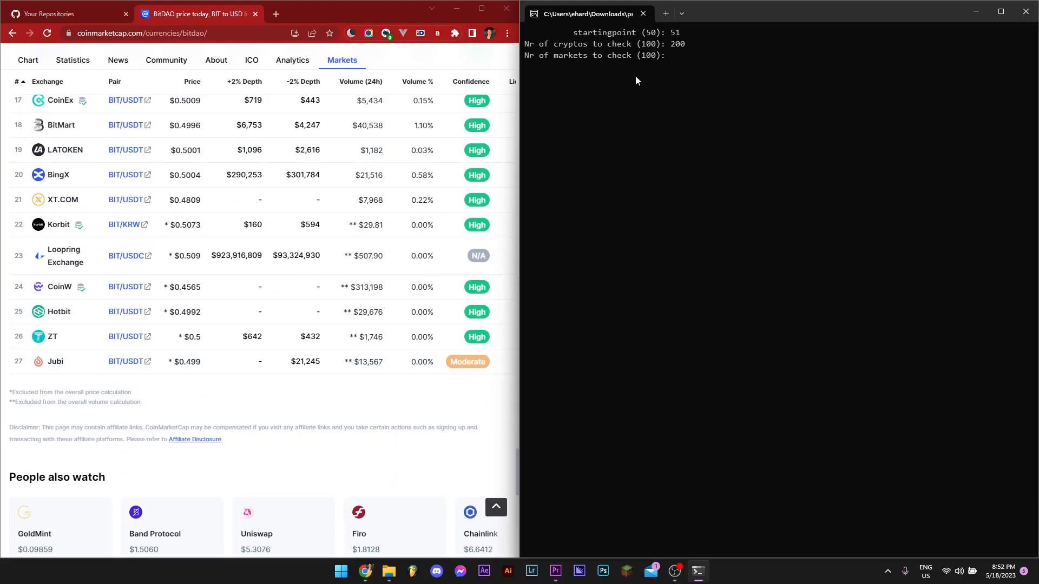
pyautogui.moveTo(677, 65)
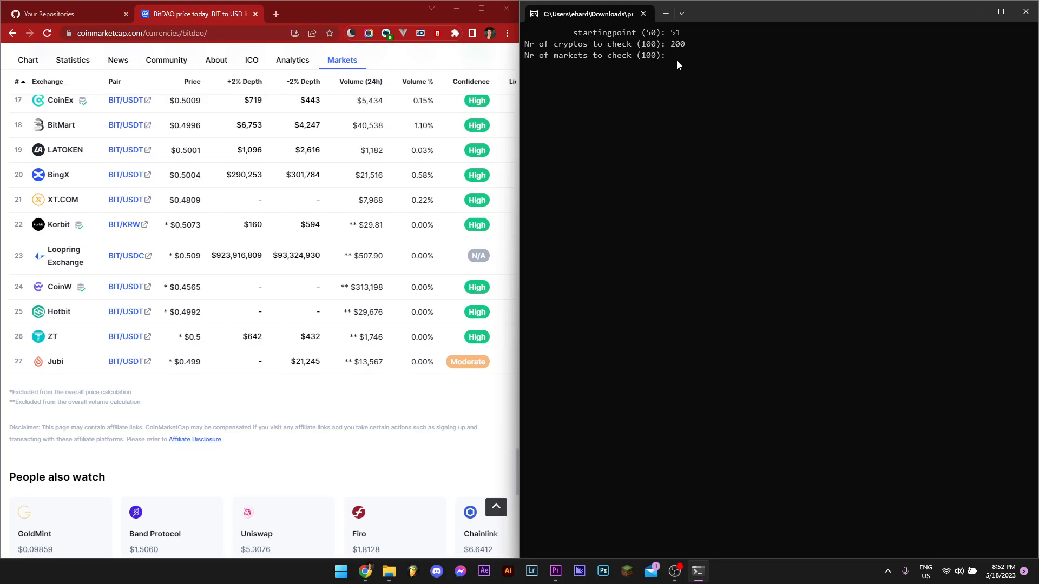
pyautogui.press('Return')
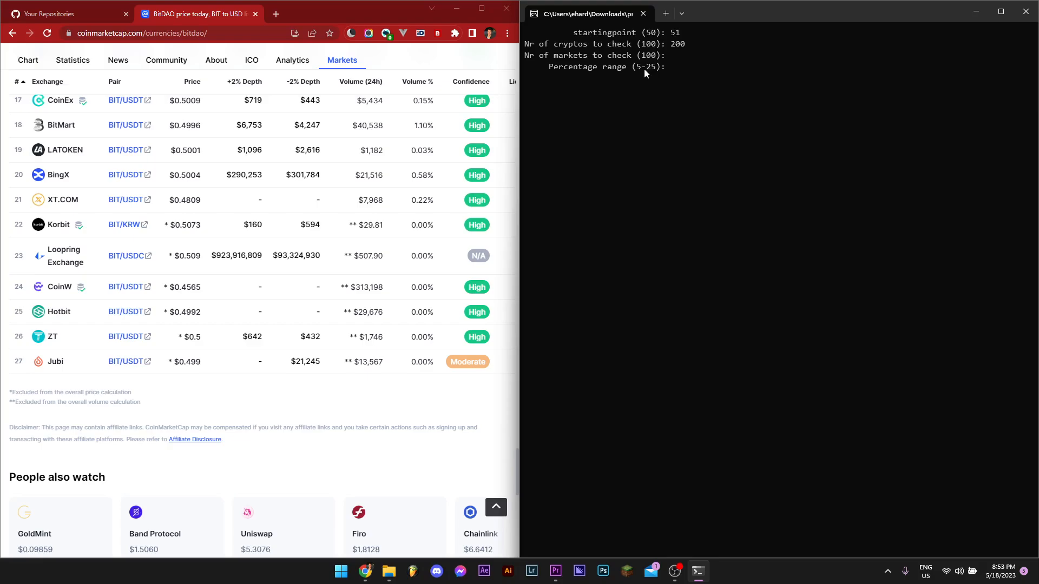
pyautogui.moveTo(695, 71)
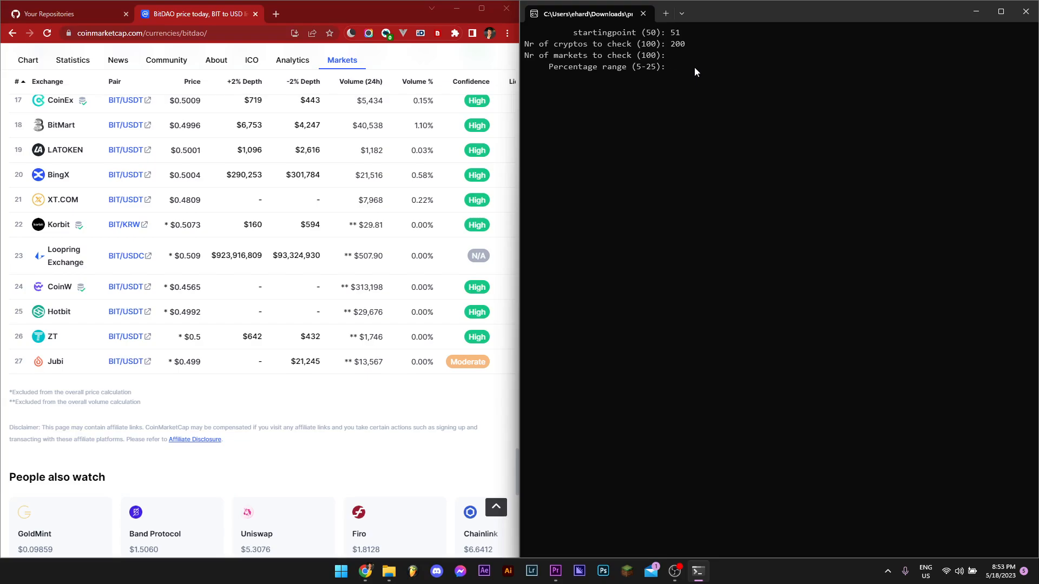
pyautogui.moveTo(192, 239)
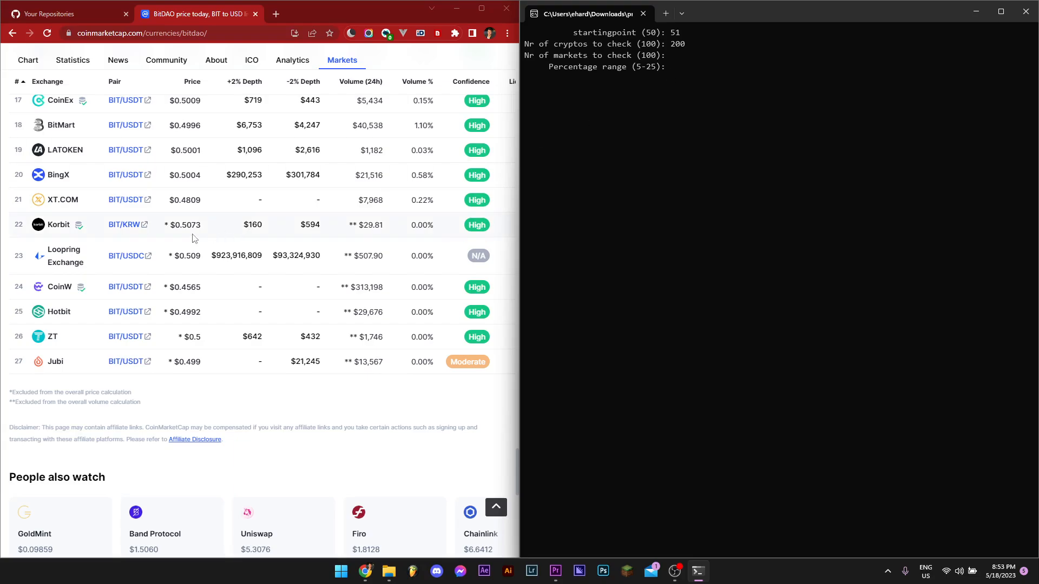
# - Keep the default 5–25 percentage range and let the arbitrage scan run to 100%
pyautogui.scroll(3)
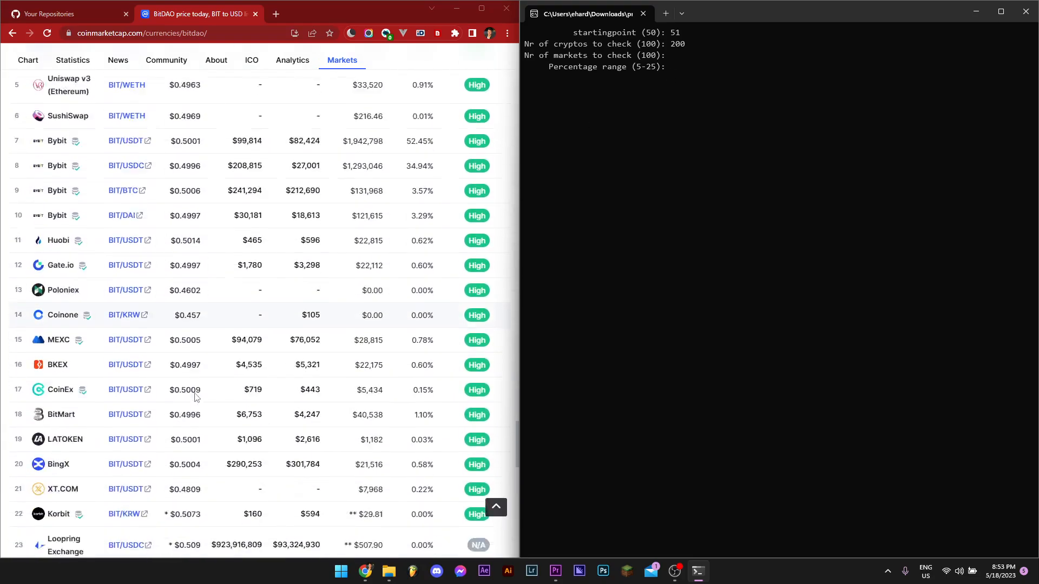
pyautogui.scroll(-3)
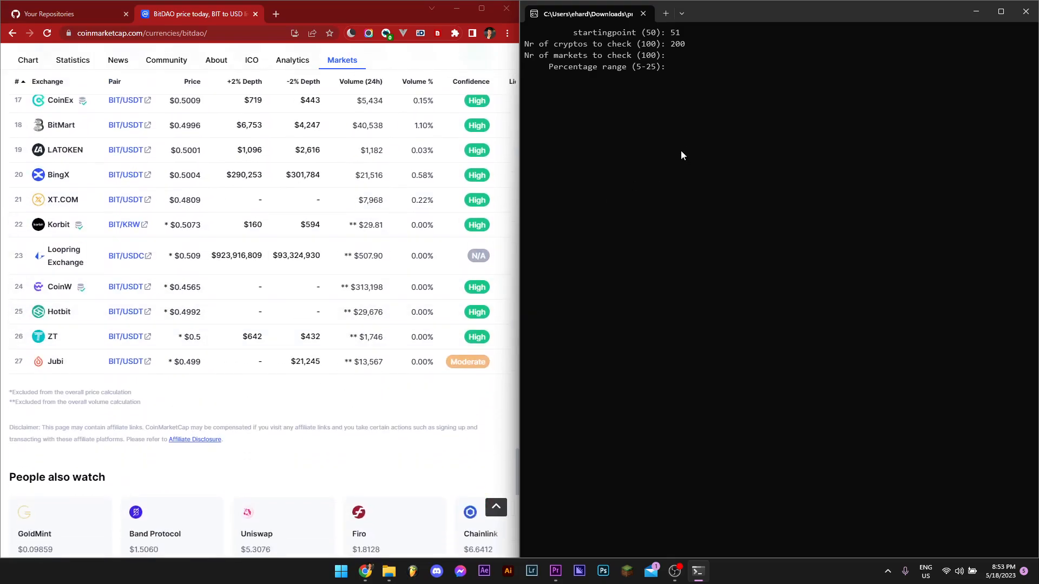
pyautogui.press('Return')
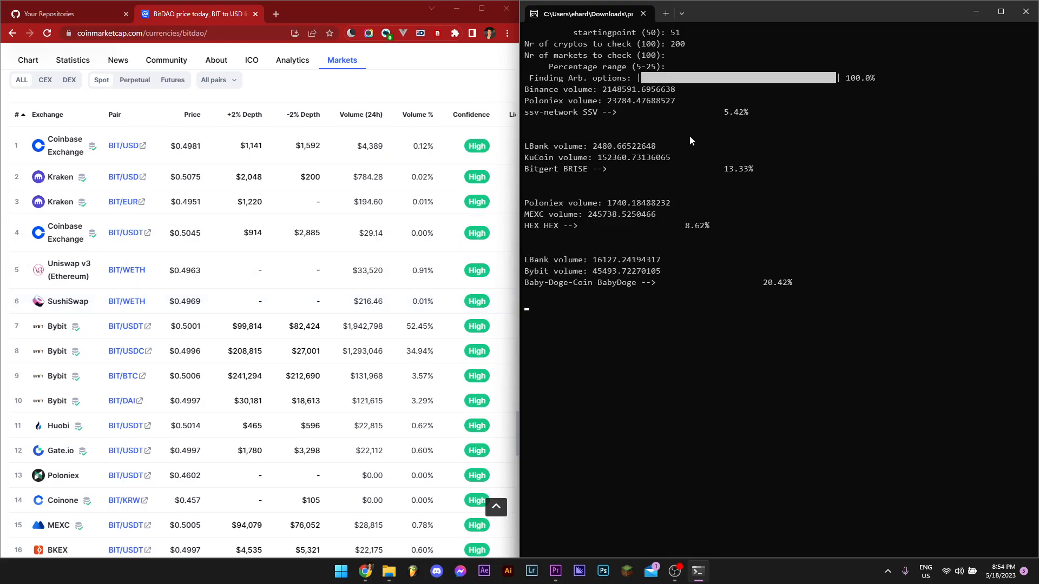
pyautogui.moveTo(538, 94)
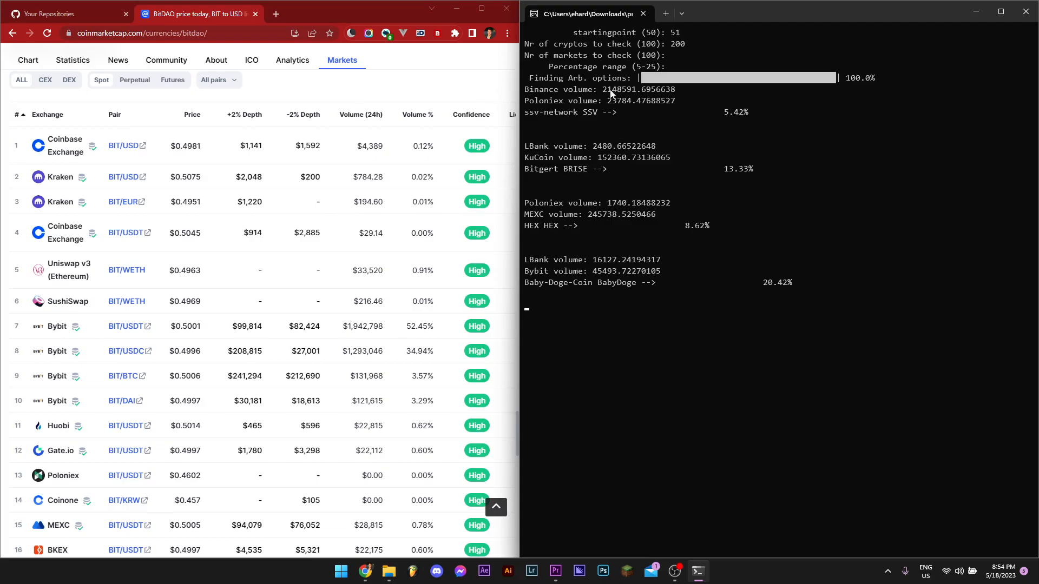
pyautogui.moveTo(641, 110)
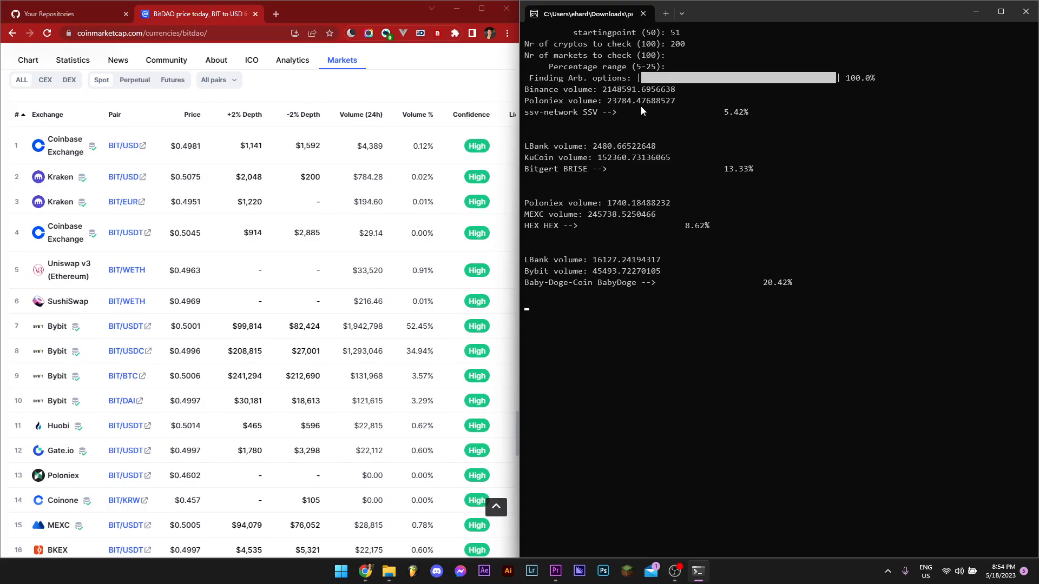
pyautogui.moveTo(608, 89)
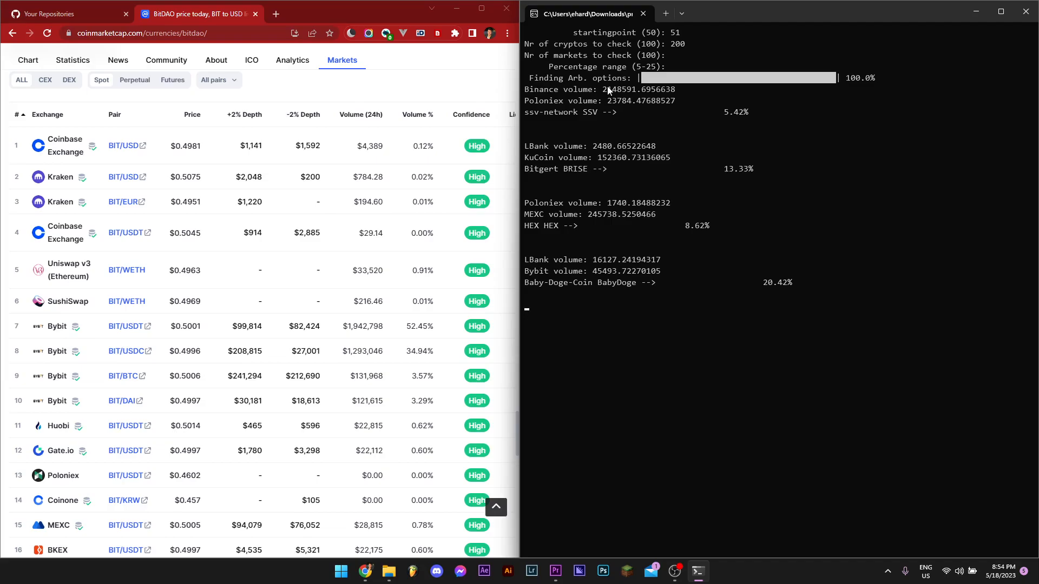
pyautogui.moveTo(647, 103)
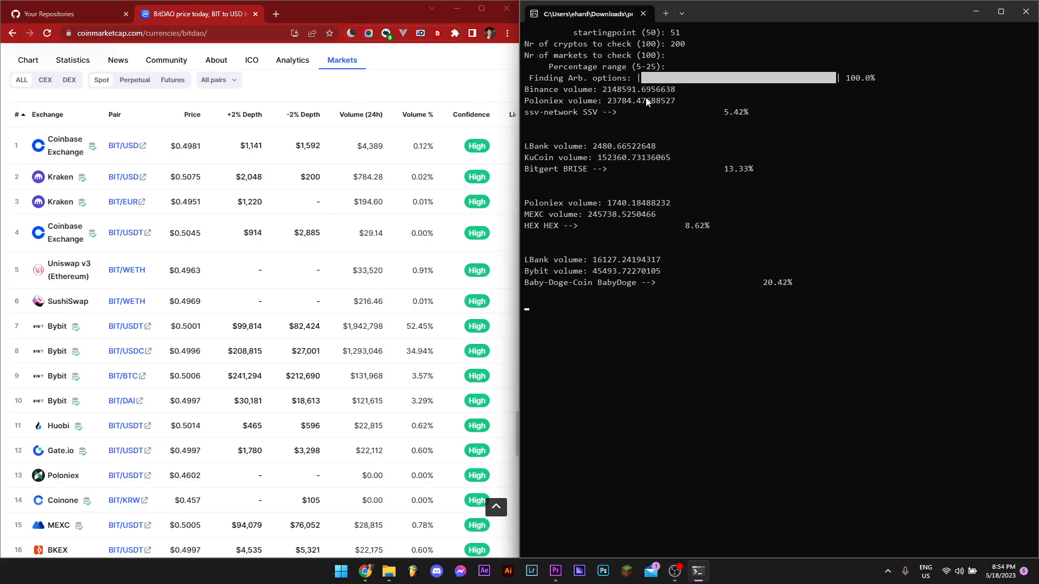
pyautogui.doubleClick(640, 100)
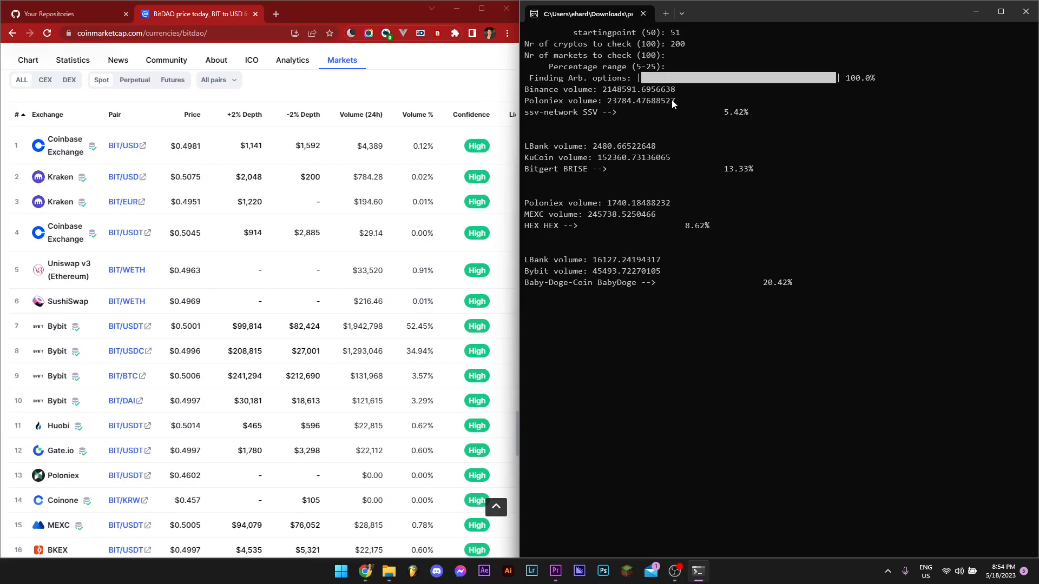
pyautogui.moveTo(662, 113)
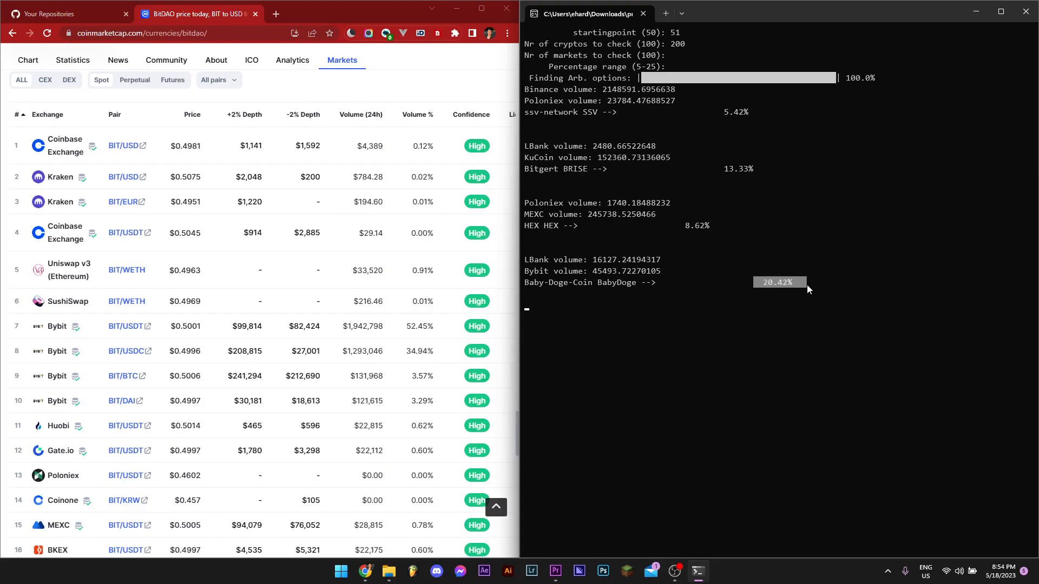
pyautogui.moveTo(802, 290)
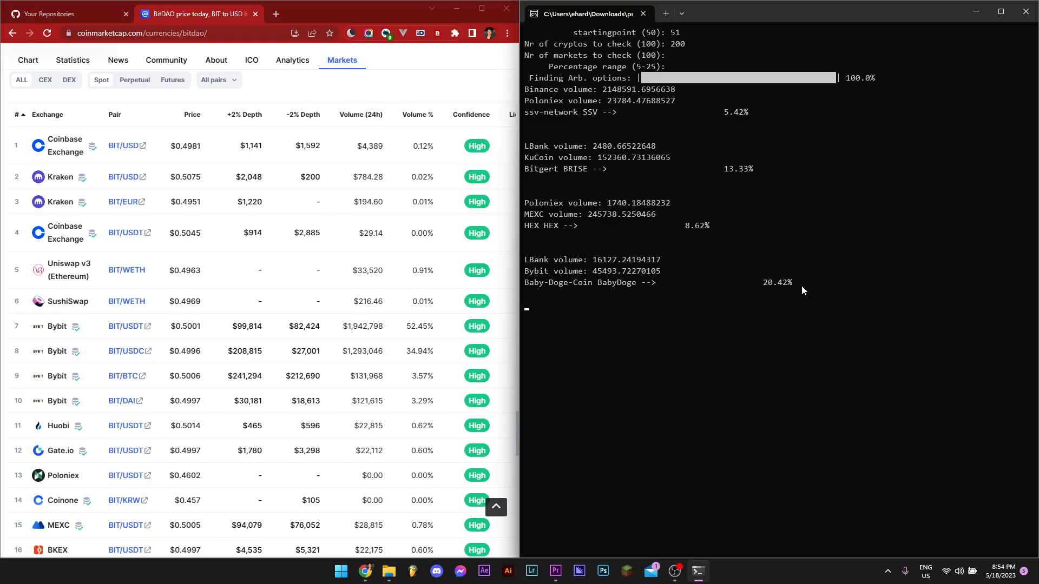
pyautogui.moveTo(752, 290)
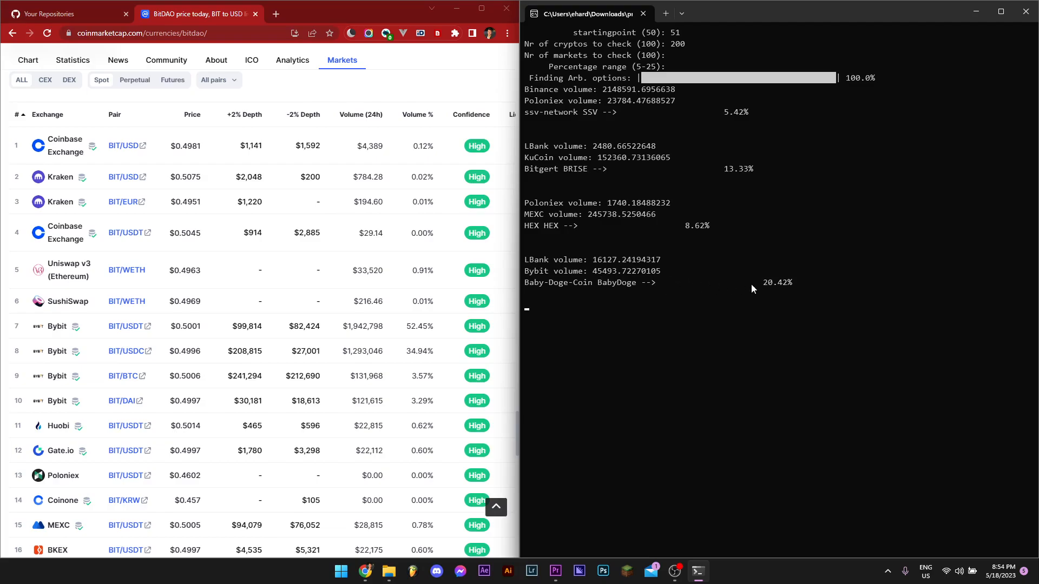
pyautogui.moveTo(729, 168)
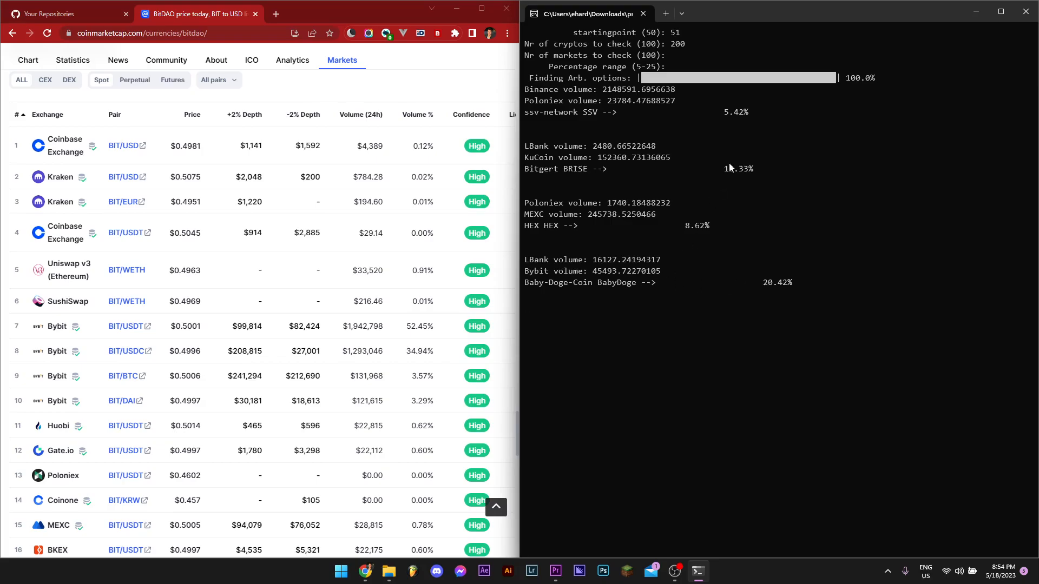
pyautogui.doubleClick(575, 169)
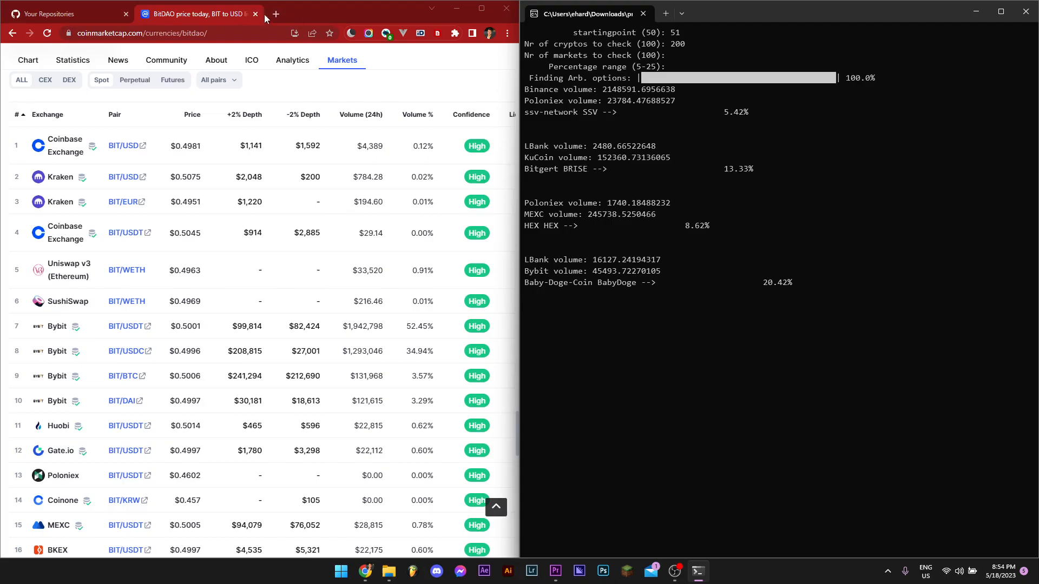
# - Search 'lbank' in a new tab and open the lbank.info site
pyautogui.click(276, 13)
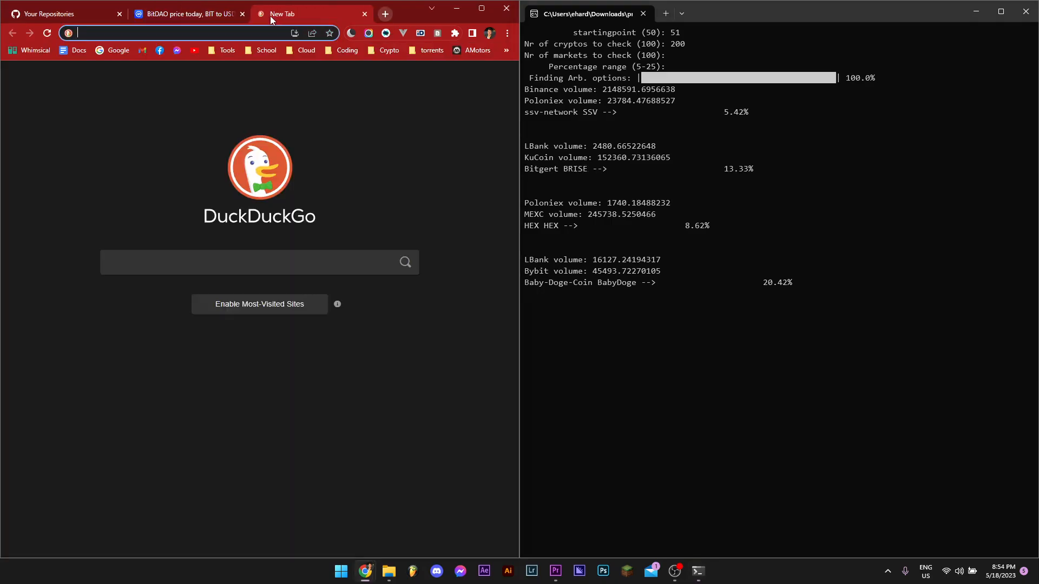
pyautogui.write('lbank')
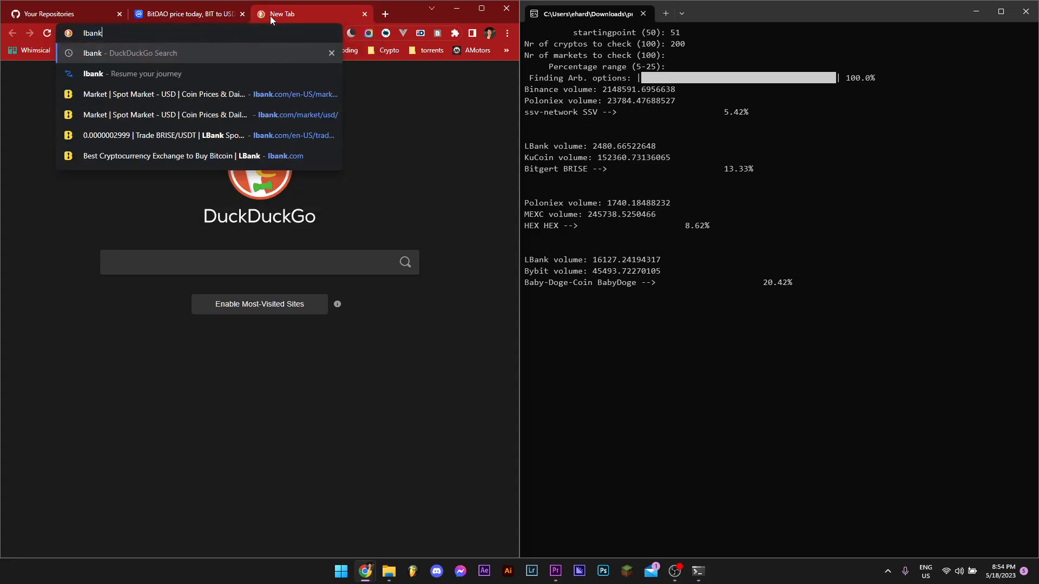
pyautogui.press('Return')
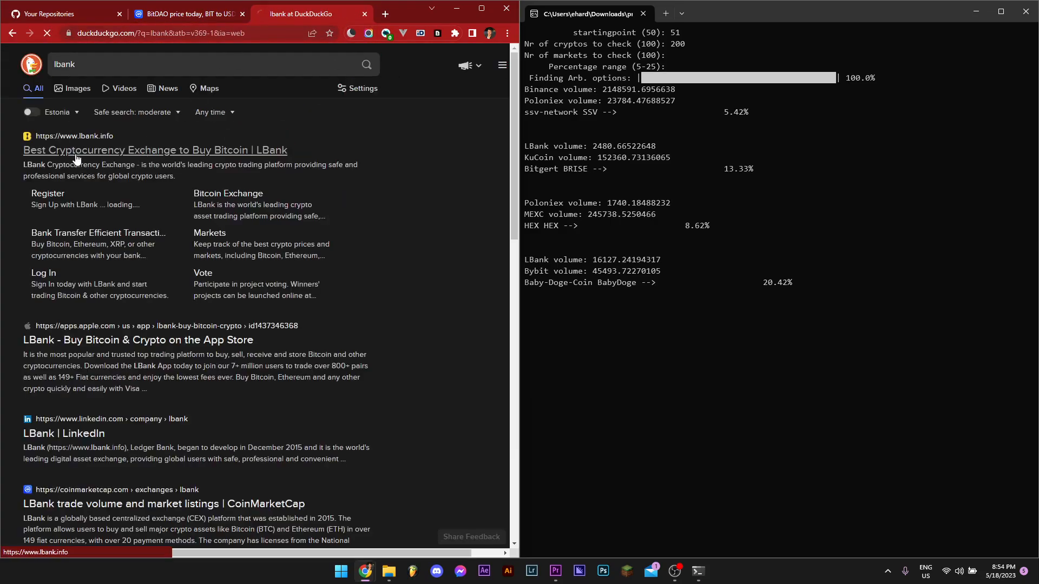
pyautogui.click(154, 150)
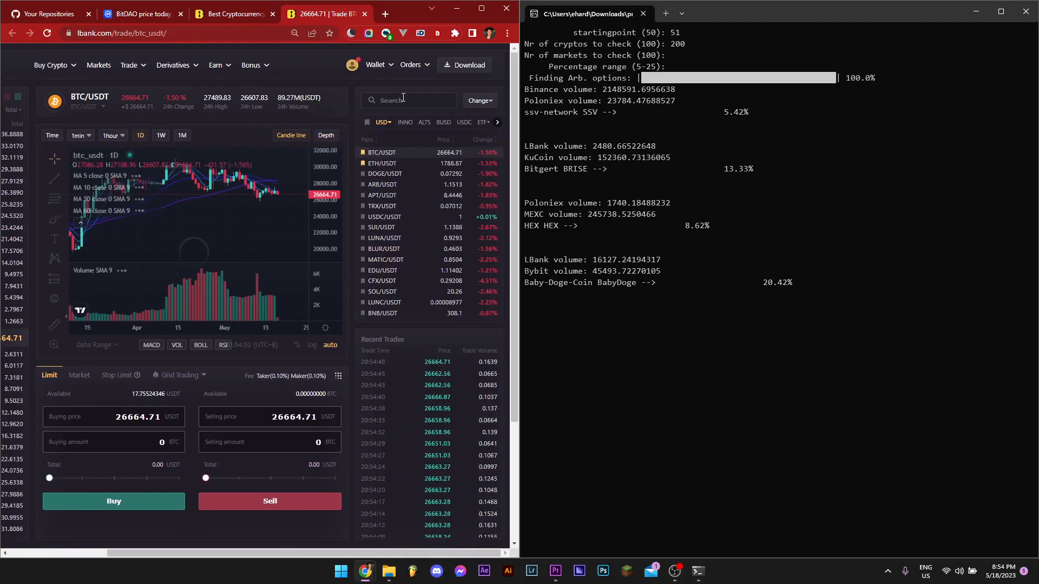
# - Search 'brise' on LBank and open the BRISE/USDT pair
pyautogui.write('bi')
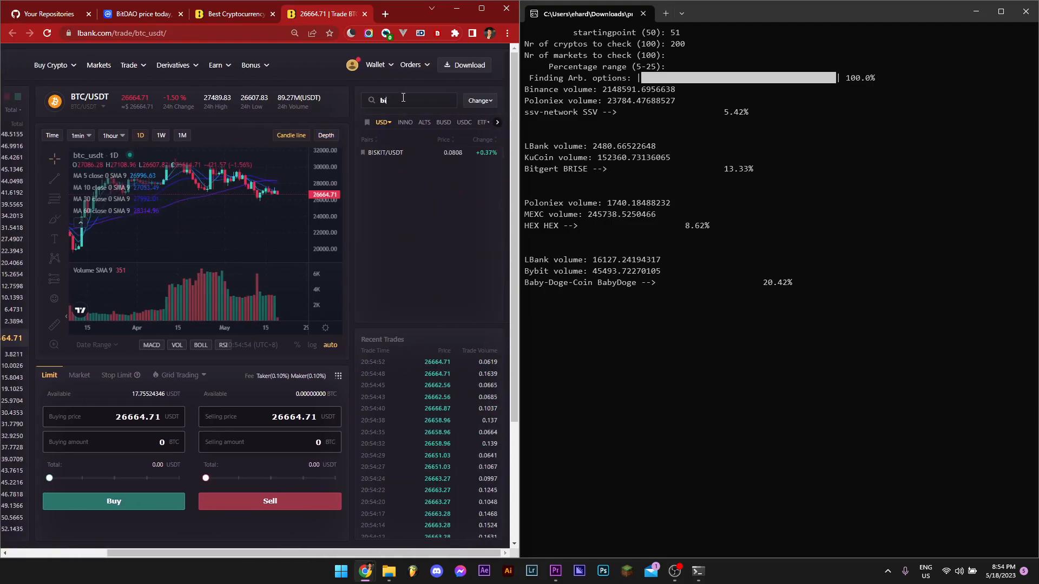
pyautogui.write('rise')
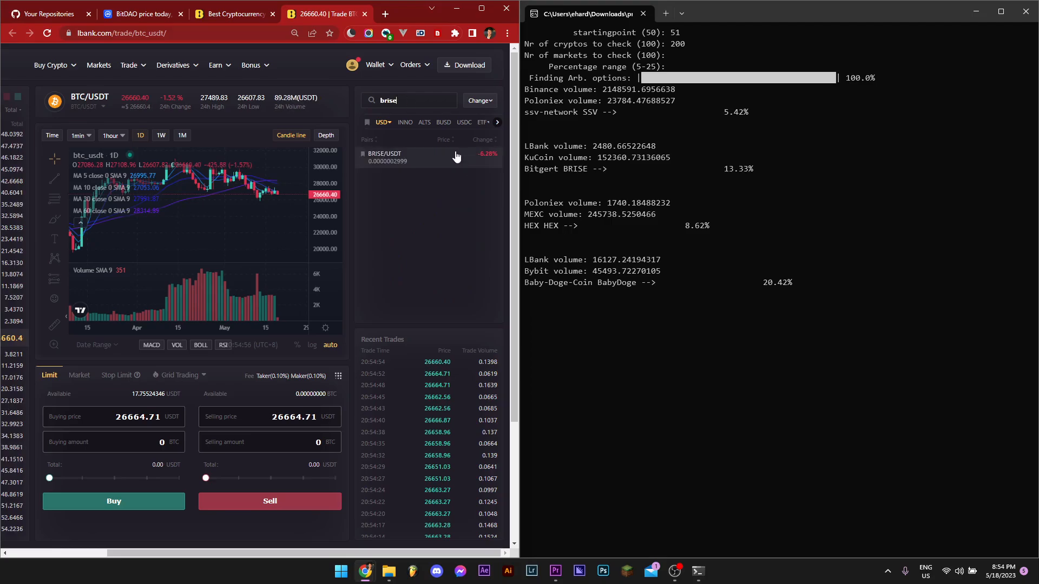
pyautogui.click(384, 157)
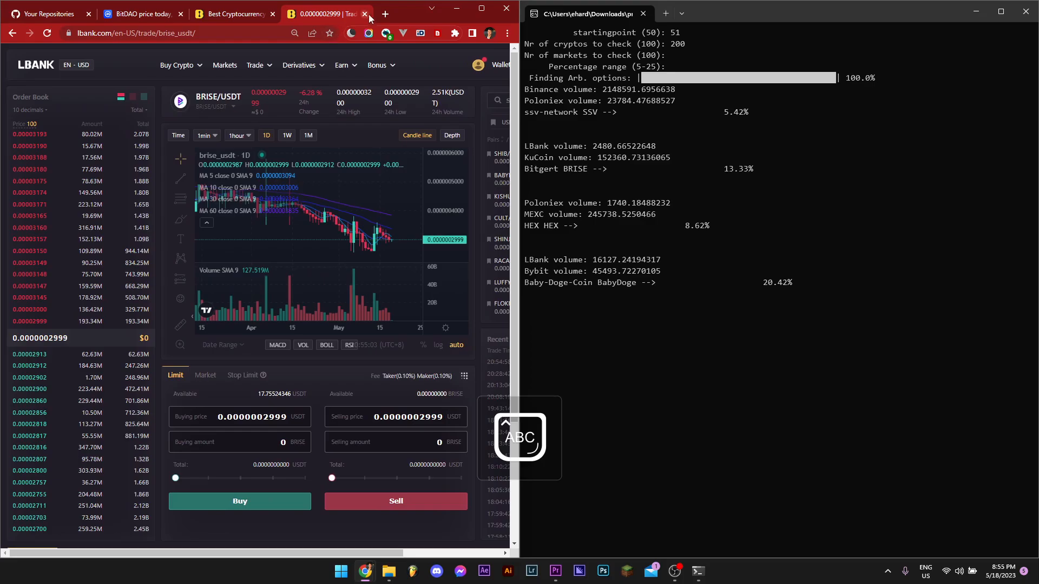
# - In a new tab, search KuCoin and go to its spot trading page
pyautogui.click(385, 13)
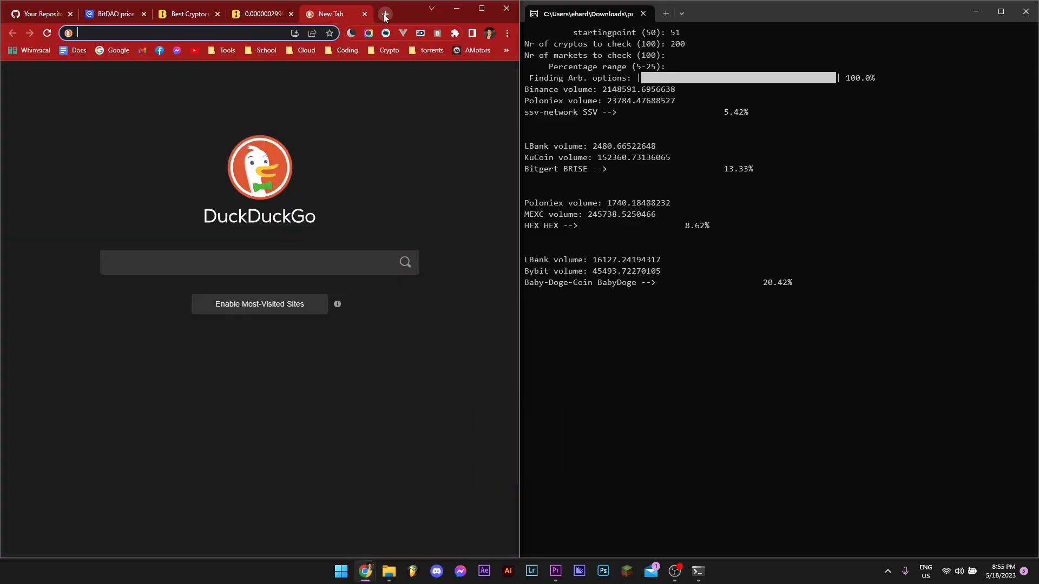
pyautogui.write('KUCOIHN')
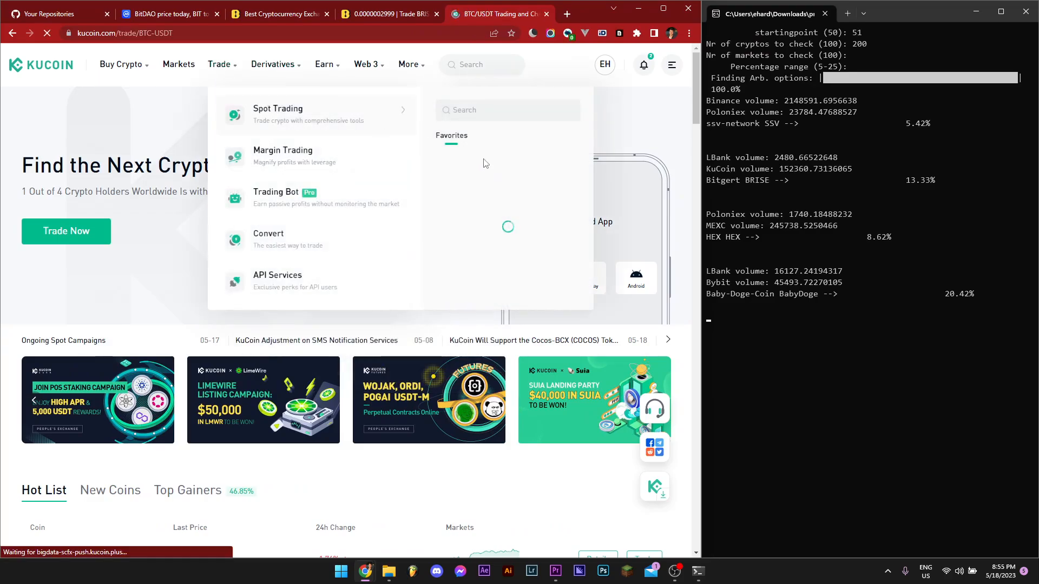
pyautogui.click(278, 113)
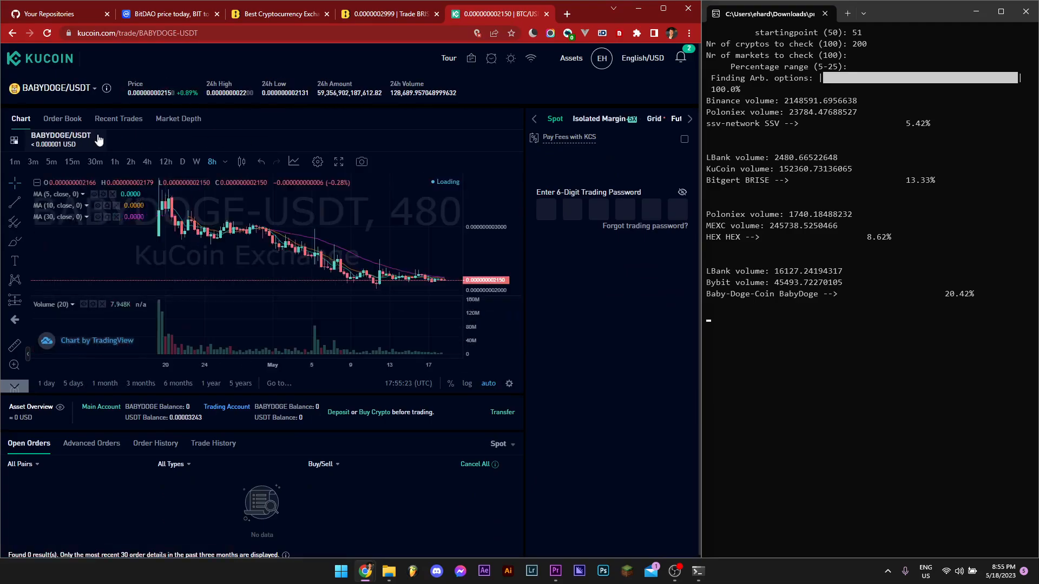
# - Search BRISE in KuCoin's pair list and open BRISE/USDT at 0.0000003406
pyautogui.click(54, 88)
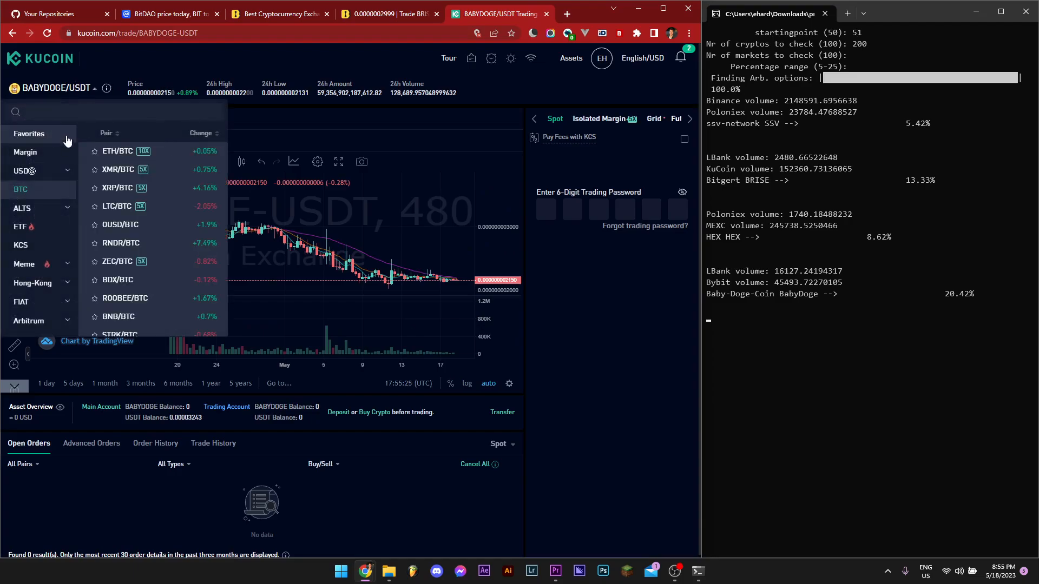
pyautogui.write('BRISE')
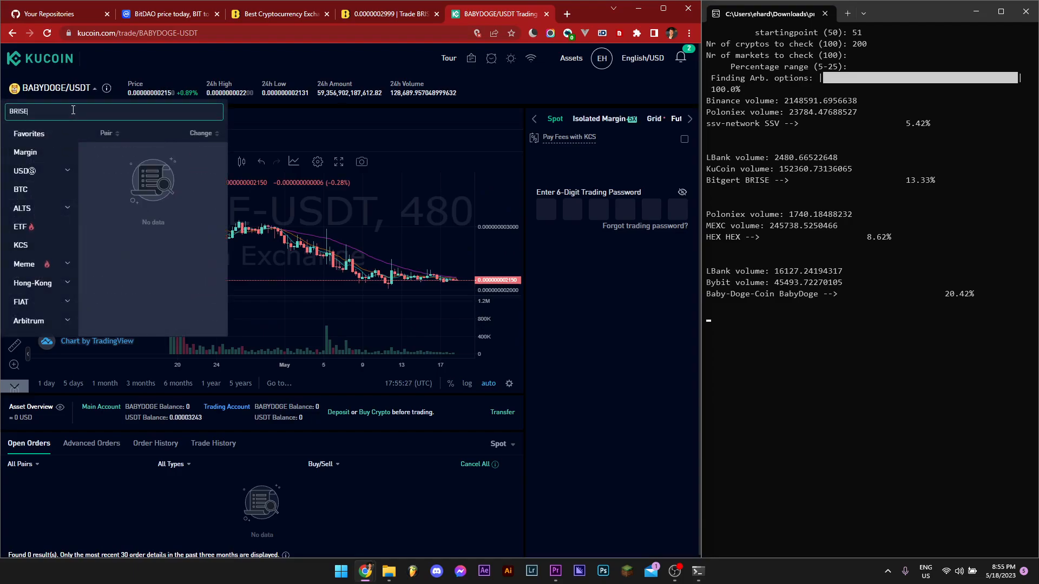
pyautogui.click(133, 139)
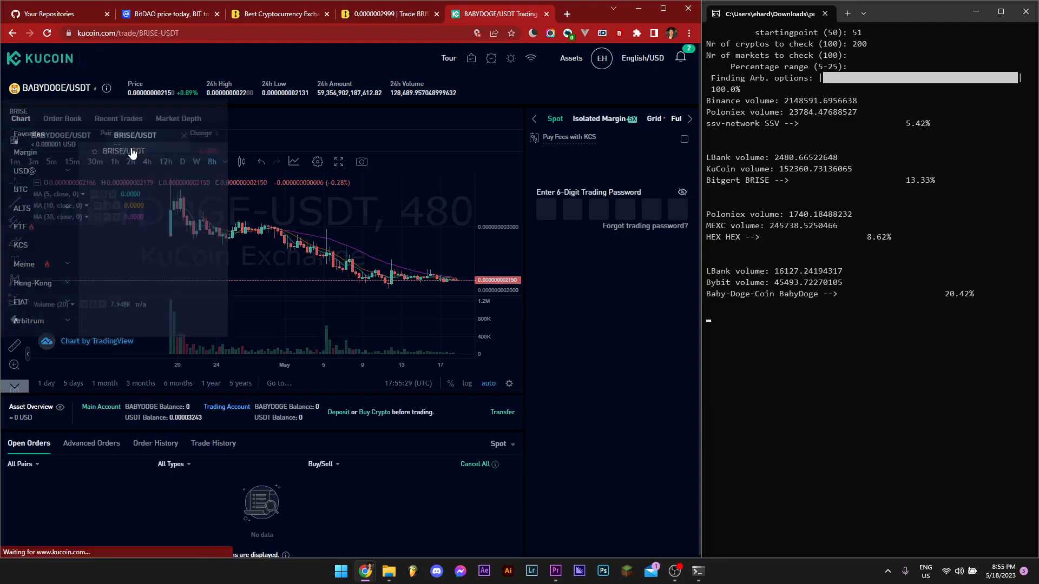
pyautogui.click(124, 150)
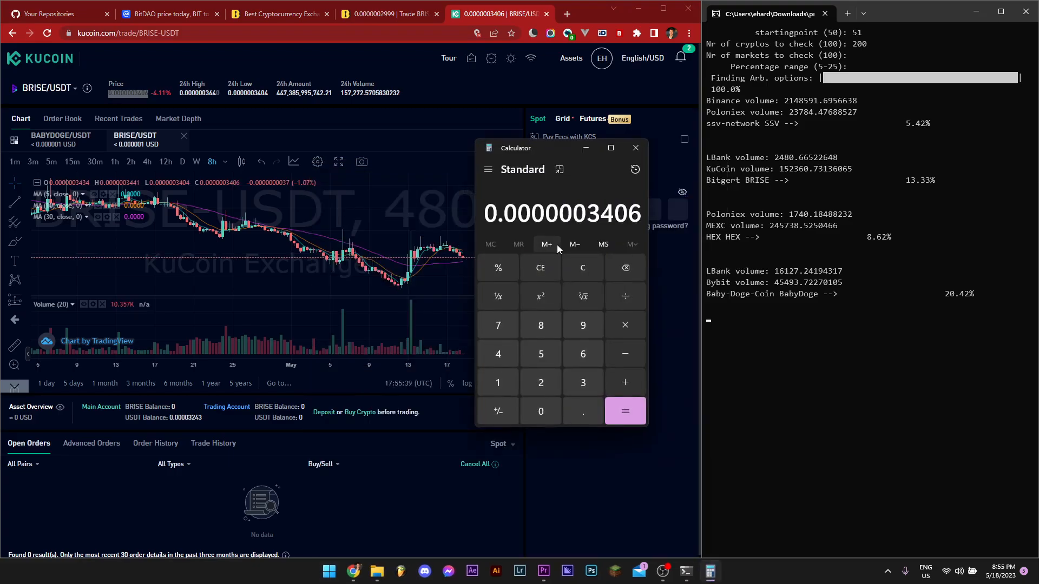
# - Divide 0.0000003406 by 0.0000002999, subtract 100 for 13.57%, and compare with the scraper's 13.33%
pyautogui.click(389, 13)
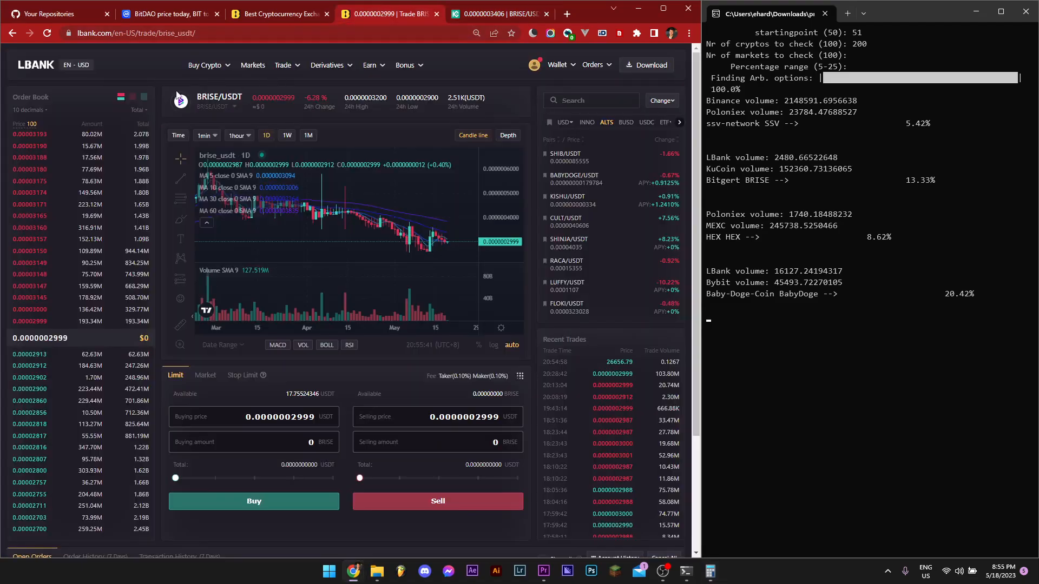
pyautogui.click(497, 13)
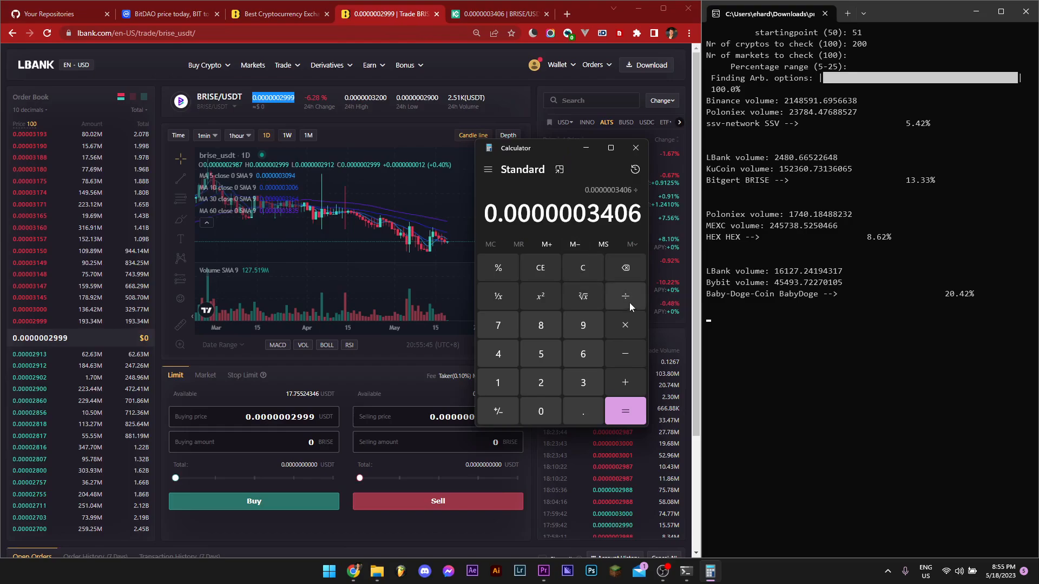
pyautogui.click(623, 411)
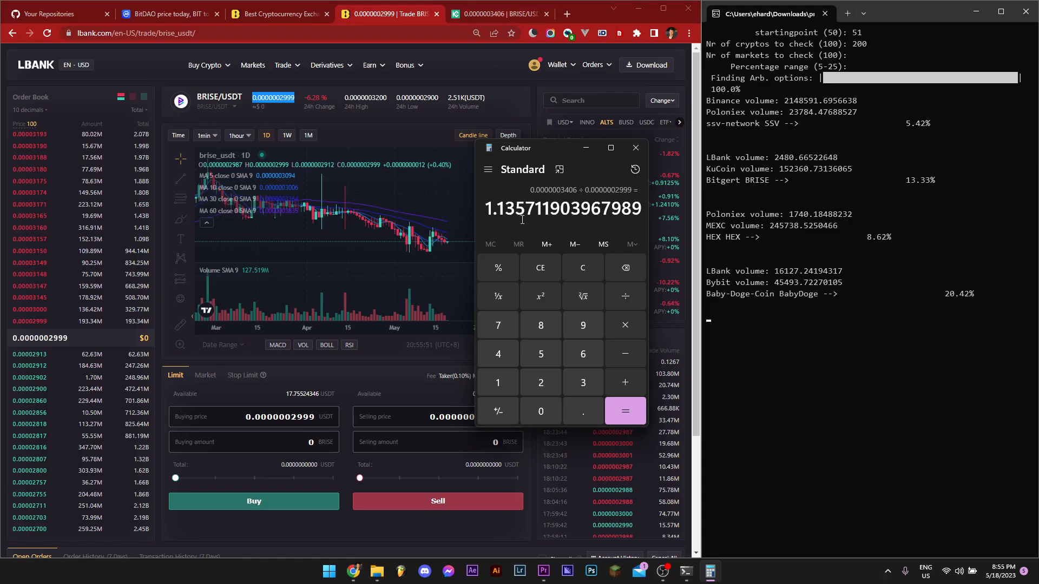
pyautogui.moveTo(624, 353)
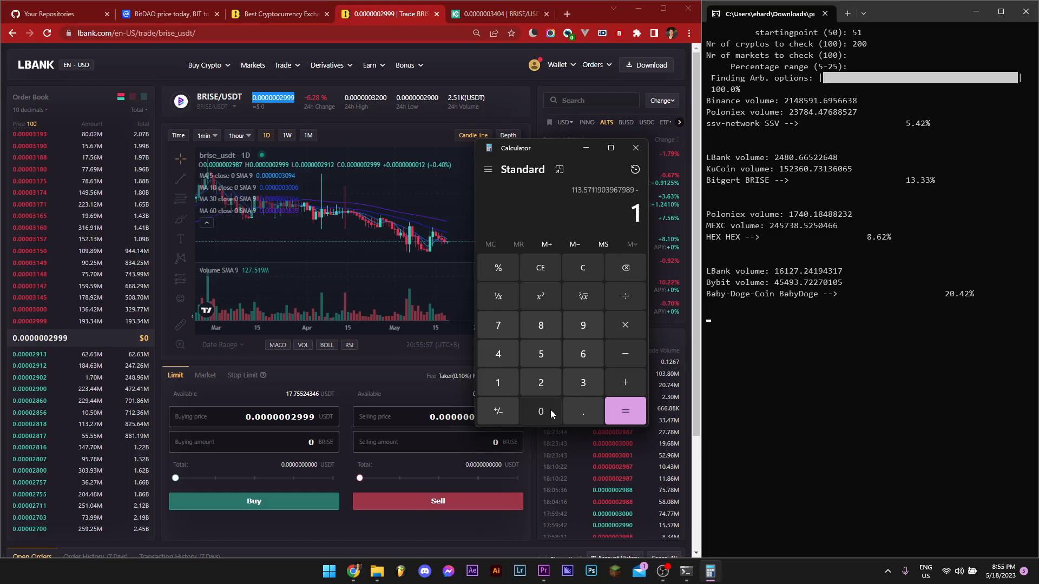
pyautogui.click(623, 411)
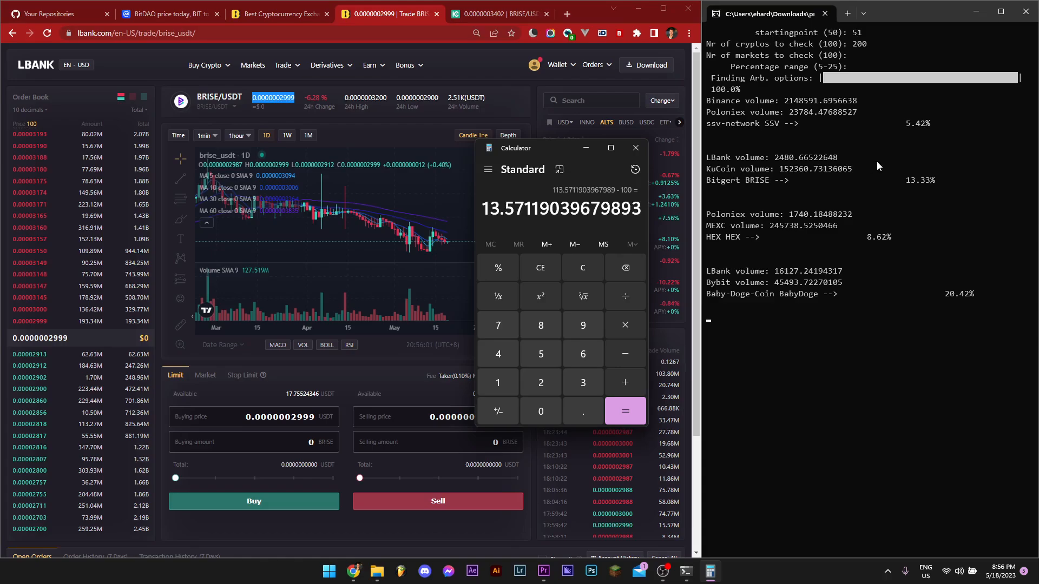
pyautogui.moveTo(927, 185)
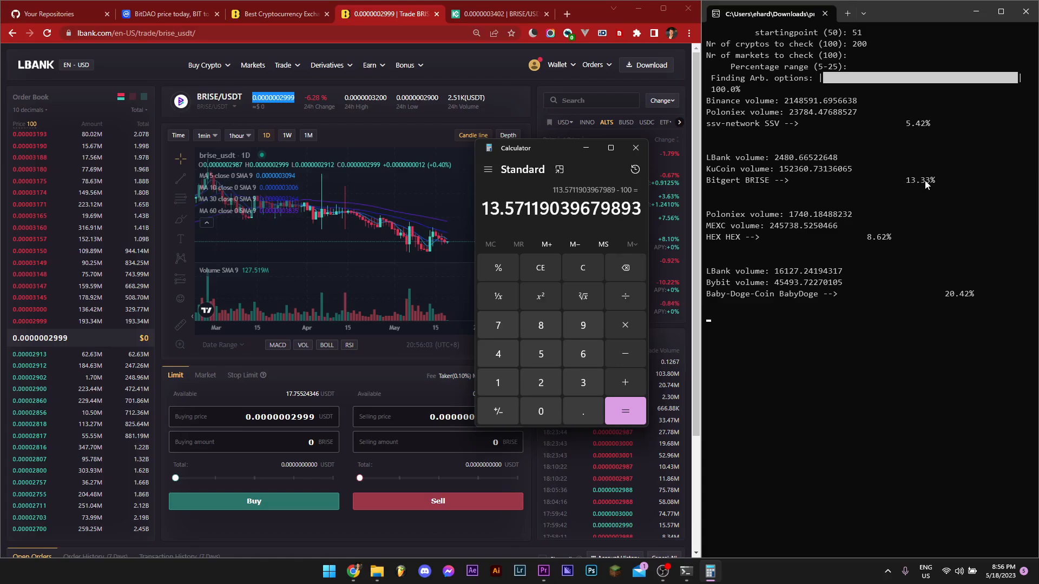
pyautogui.doubleClick(921, 180)
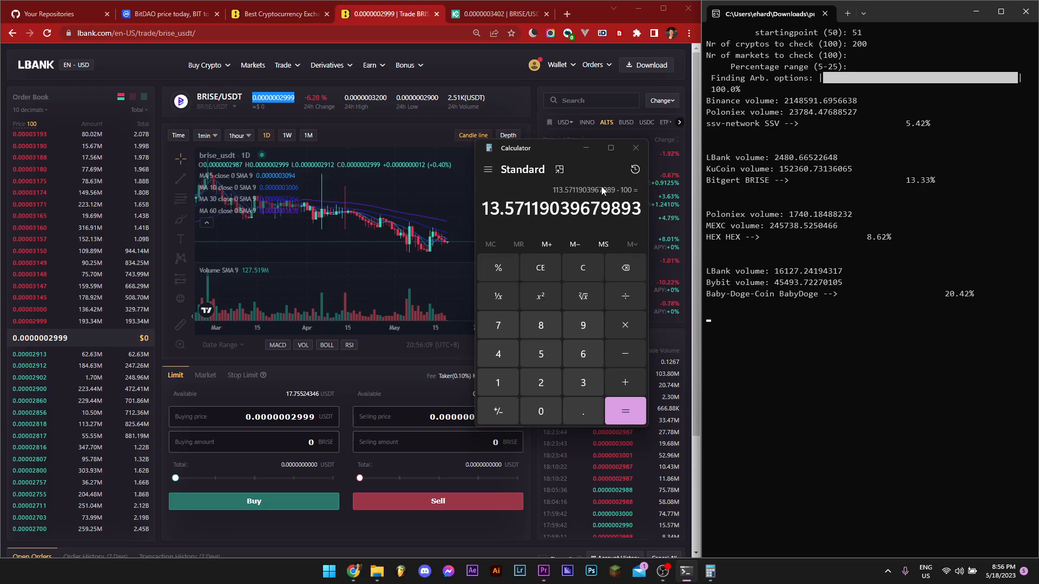
pyautogui.moveTo(601, 176)
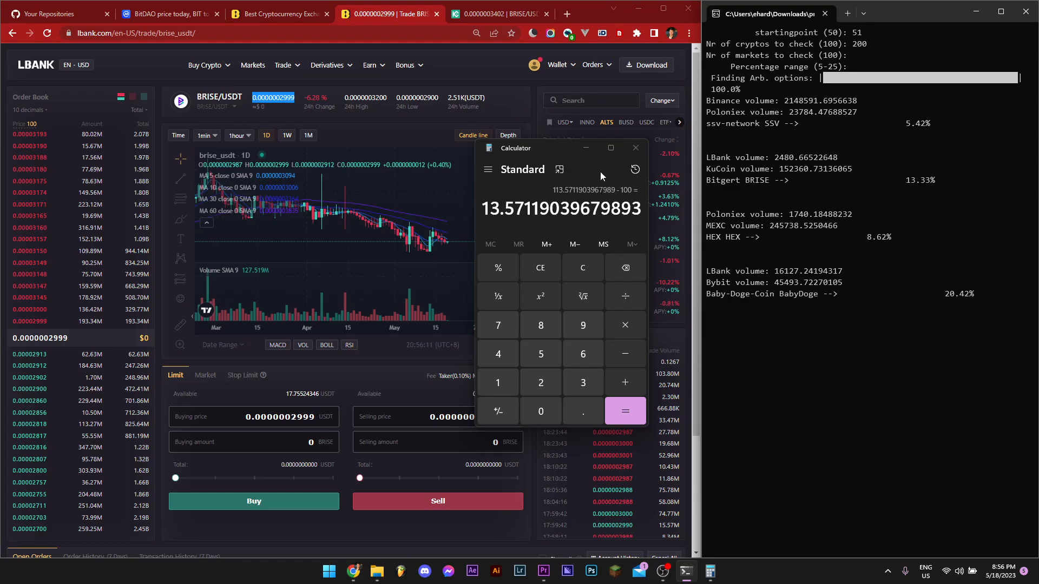
pyautogui.moveTo(758, 209)
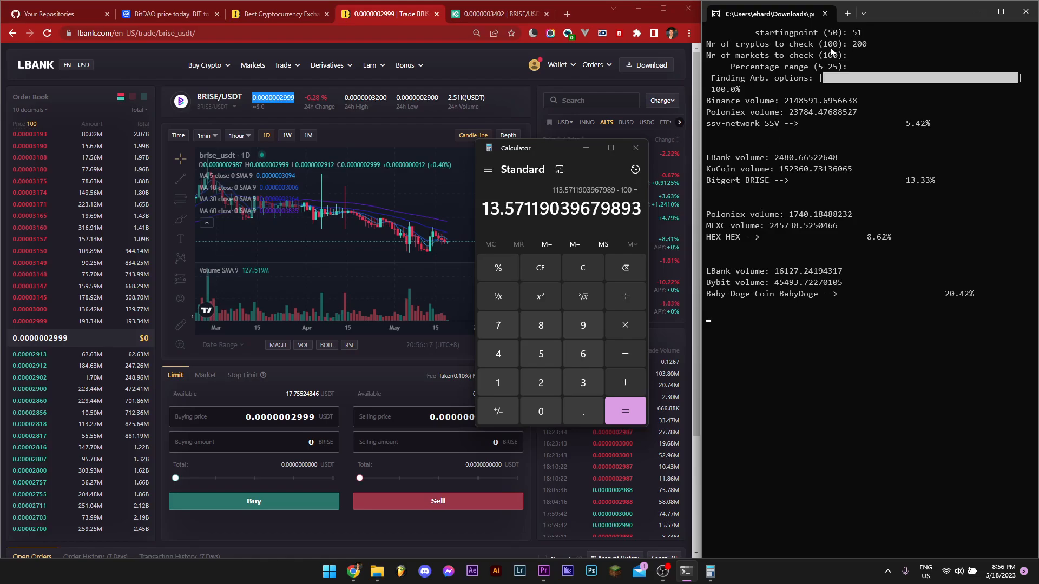
pyautogui.moveTo(841, 59)
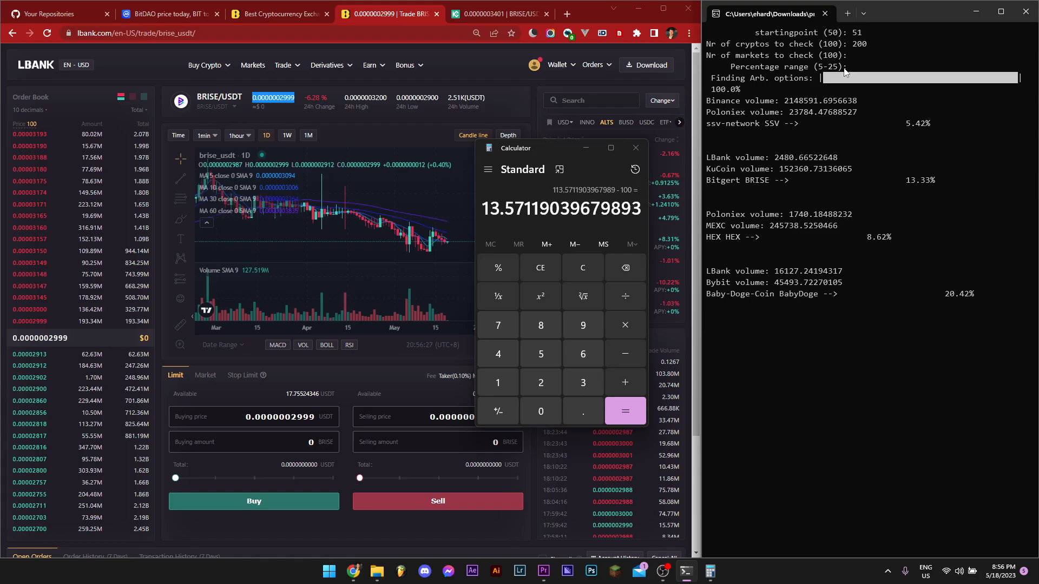
pyautogui.moveTo(868, 246)
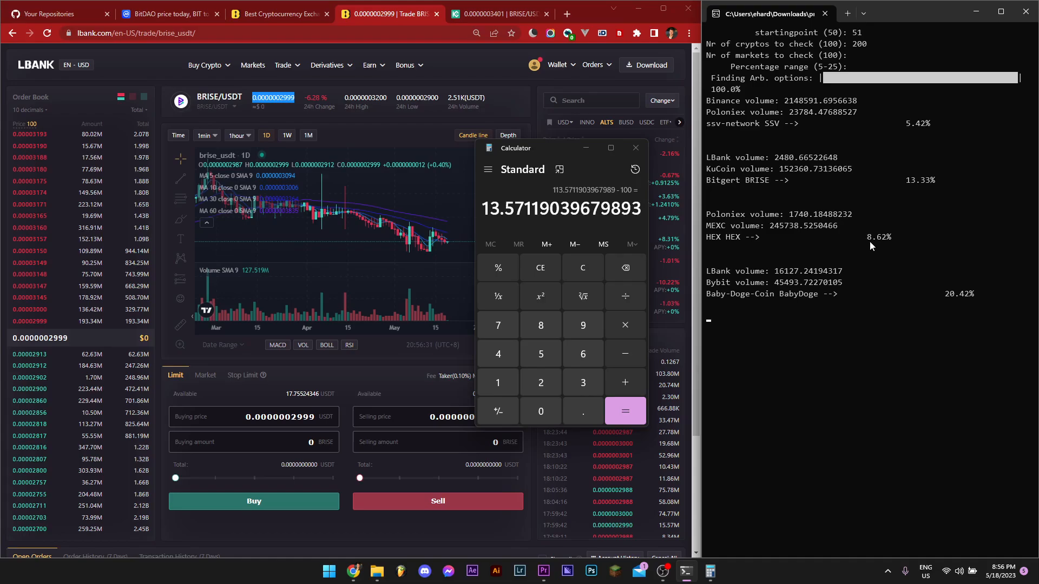
pyautogui.moveTo(818, 284)
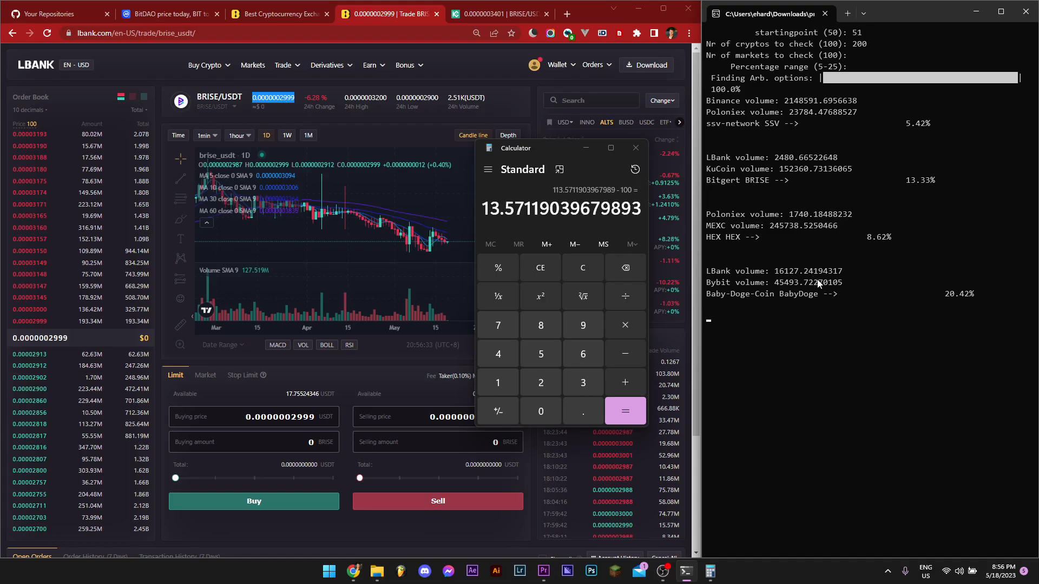